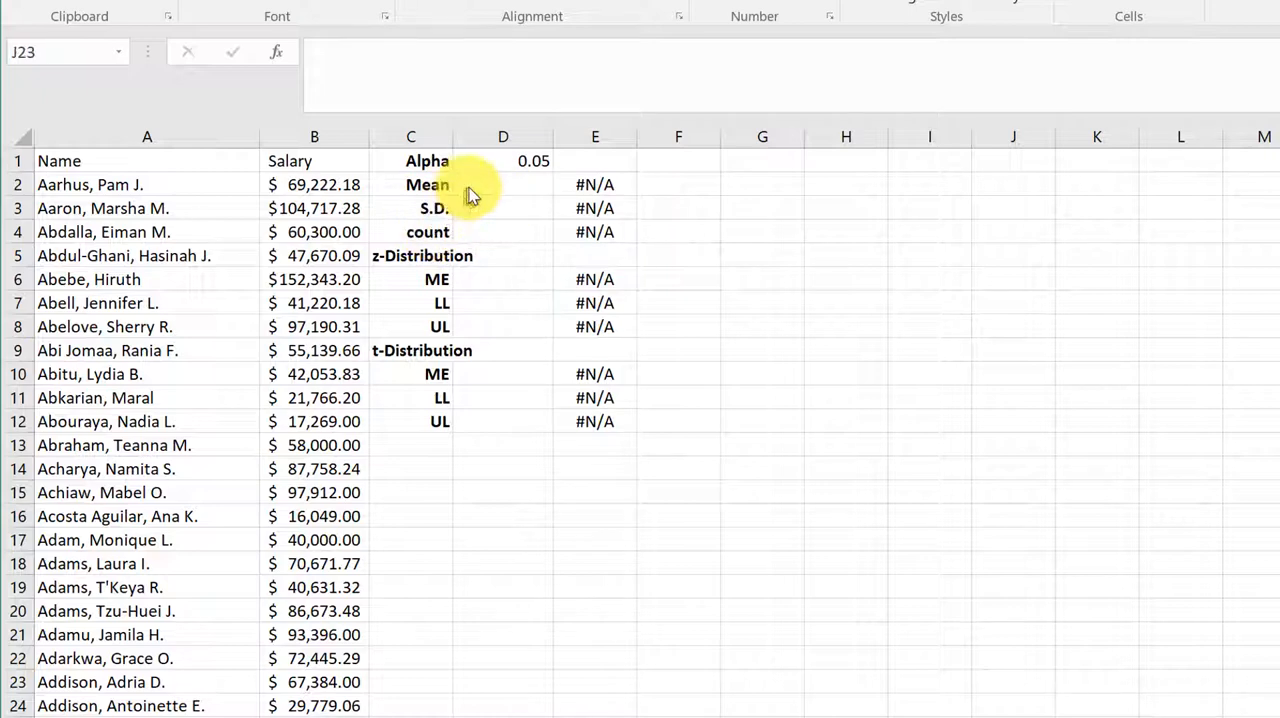
Enter =AVERAGE(B2:B36) in D2 to get the mean salary $65,957.25.
click(504, 184)
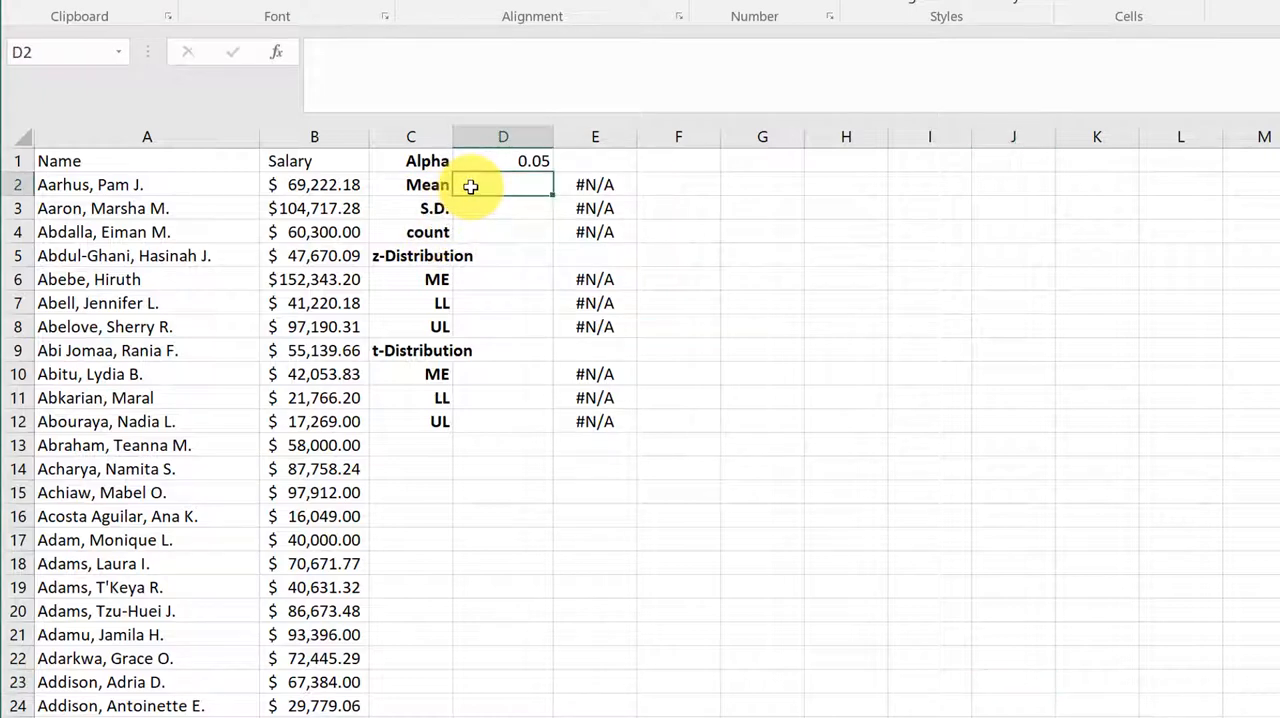
text(=av)
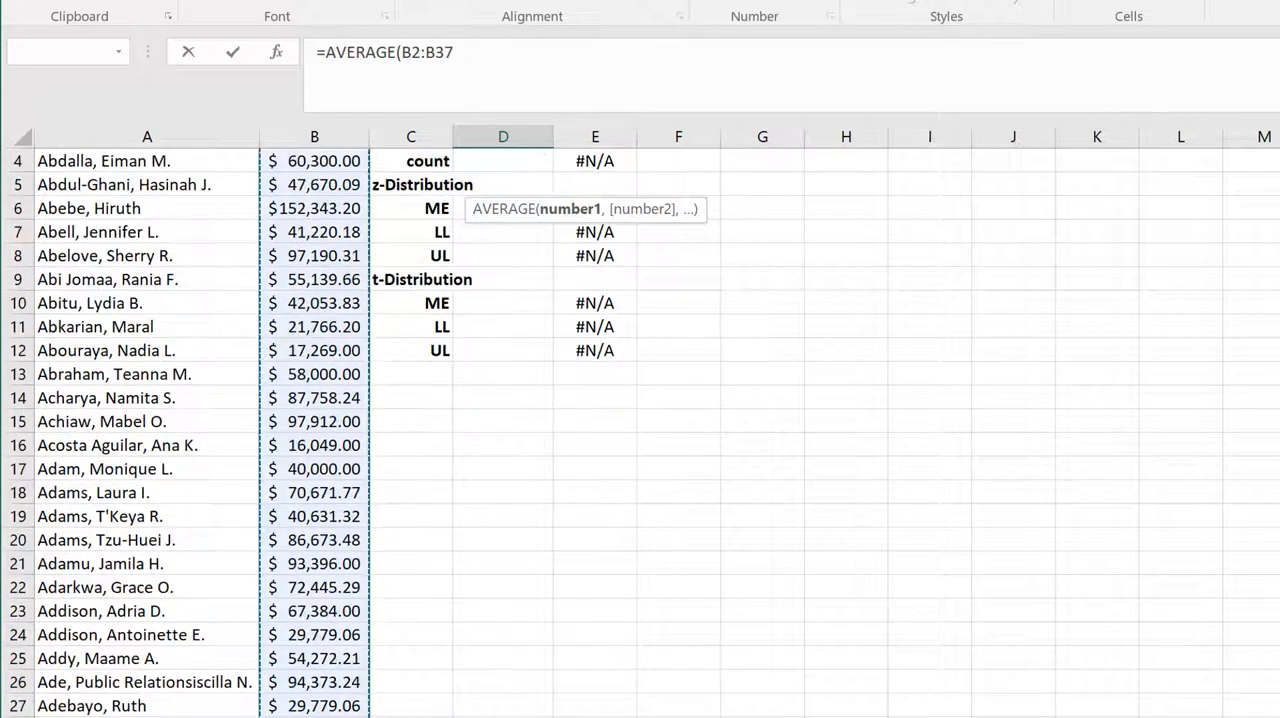
scroll(down, 3)
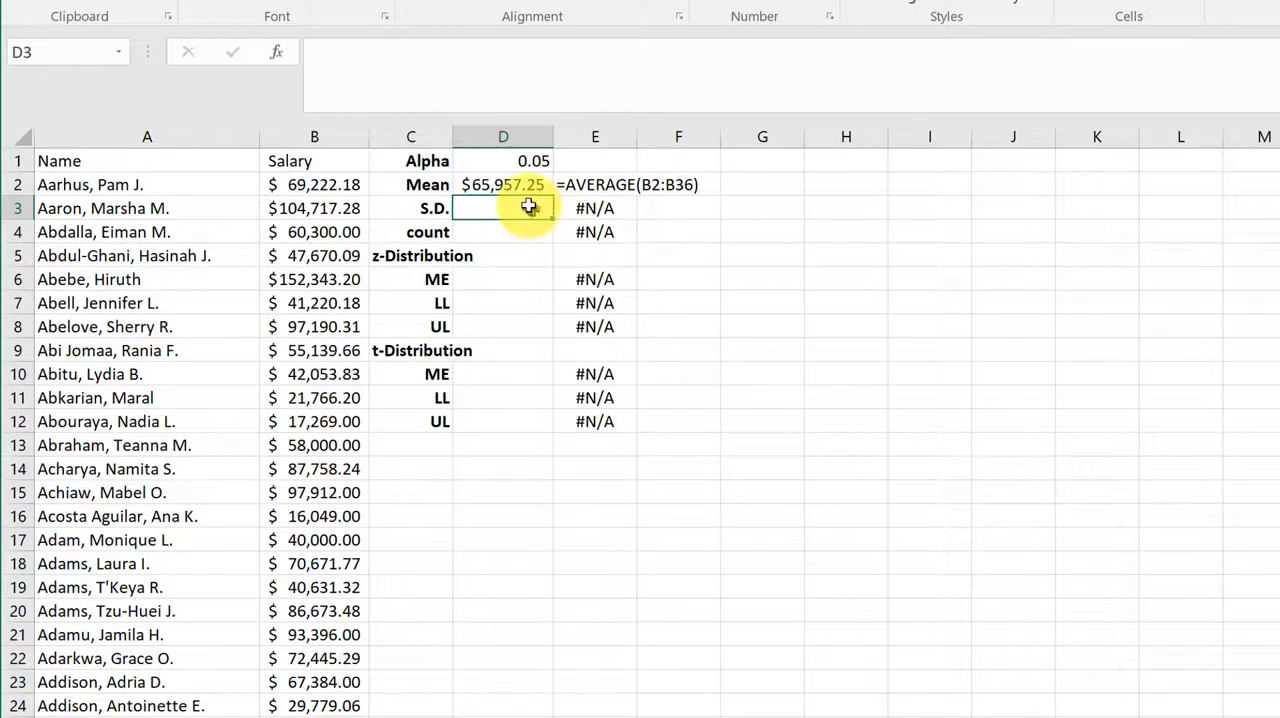
Start the STDEV.S formula in D3 for the salaries' sample standard deviation, $31,082.75.
text(=s)
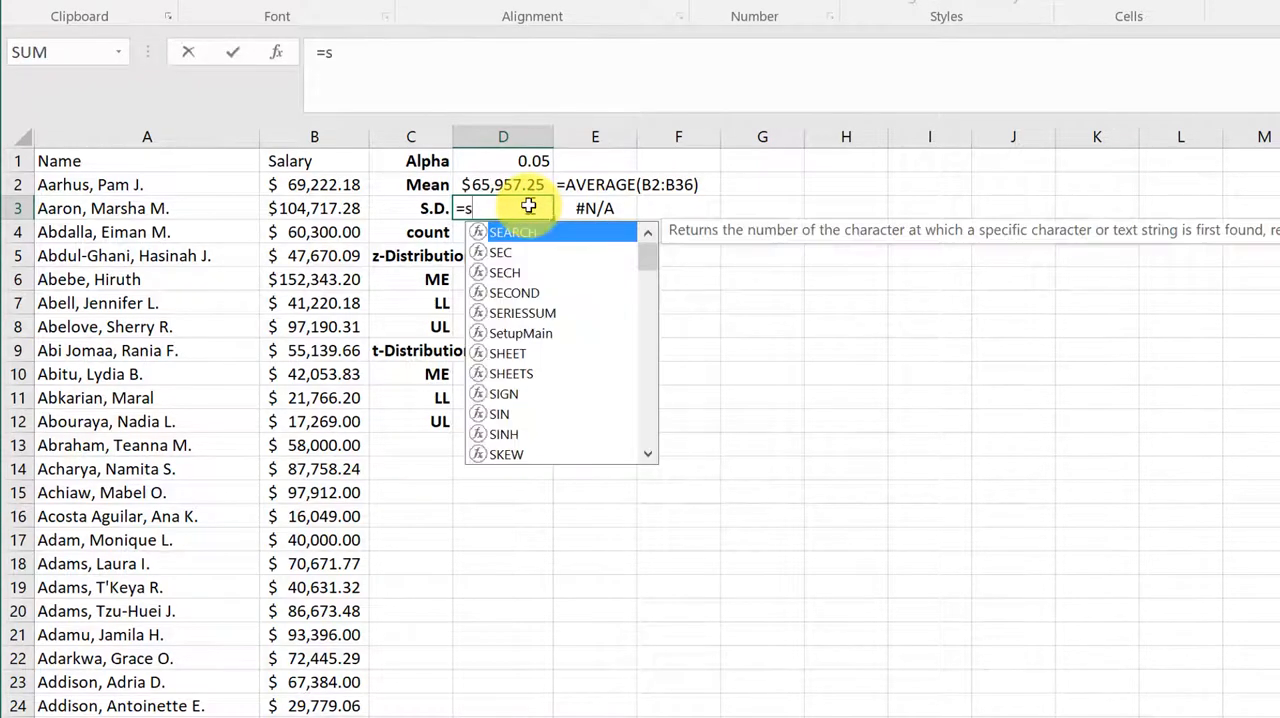
text(ta)
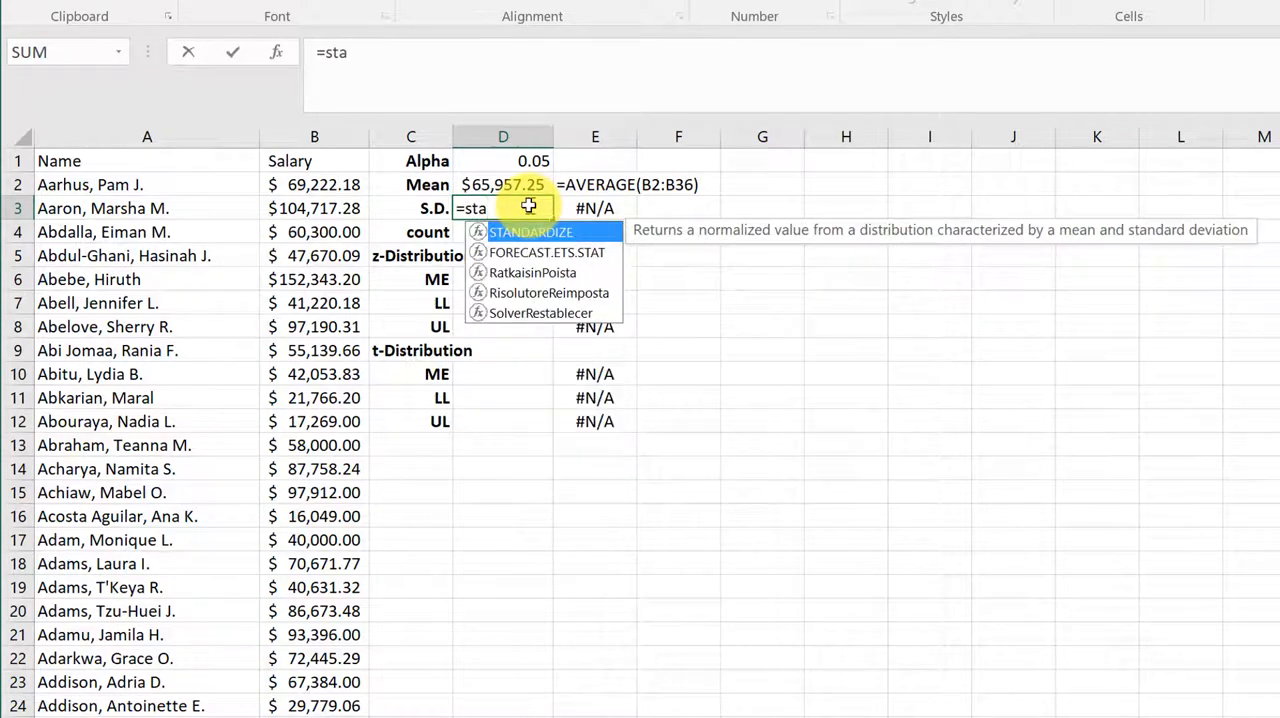
key(backspace)
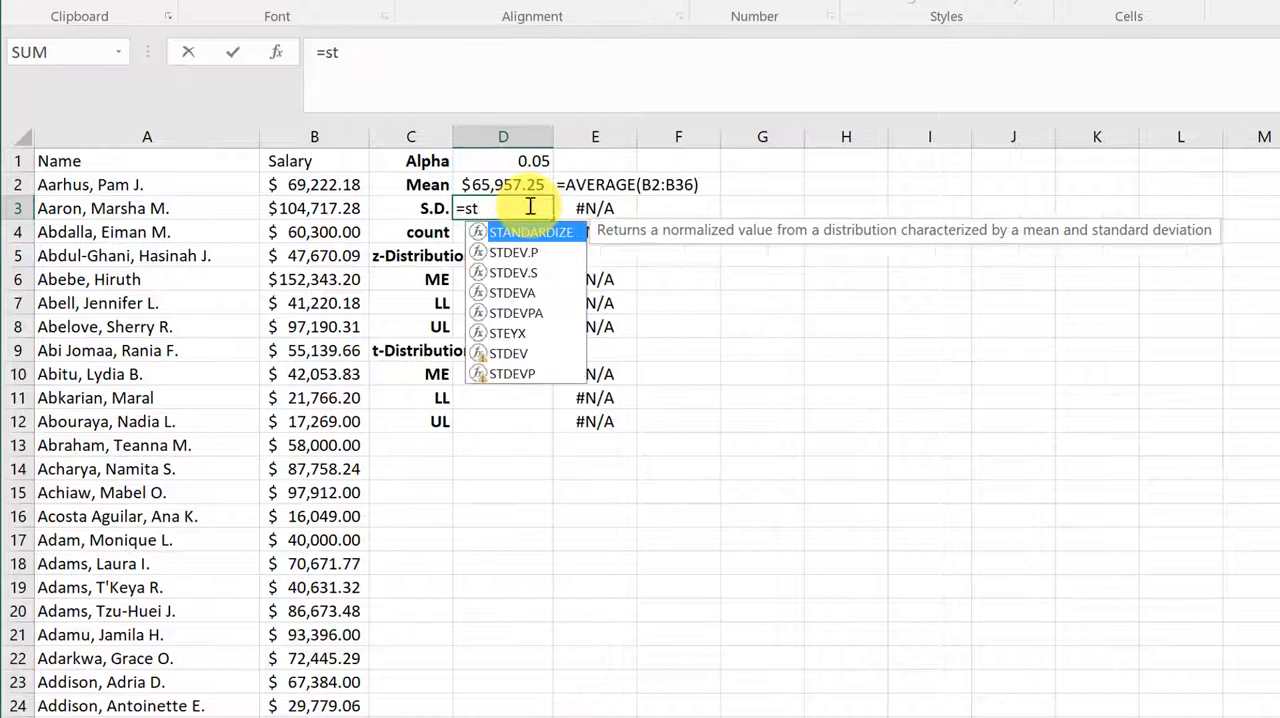
mouse_move(512, 282)
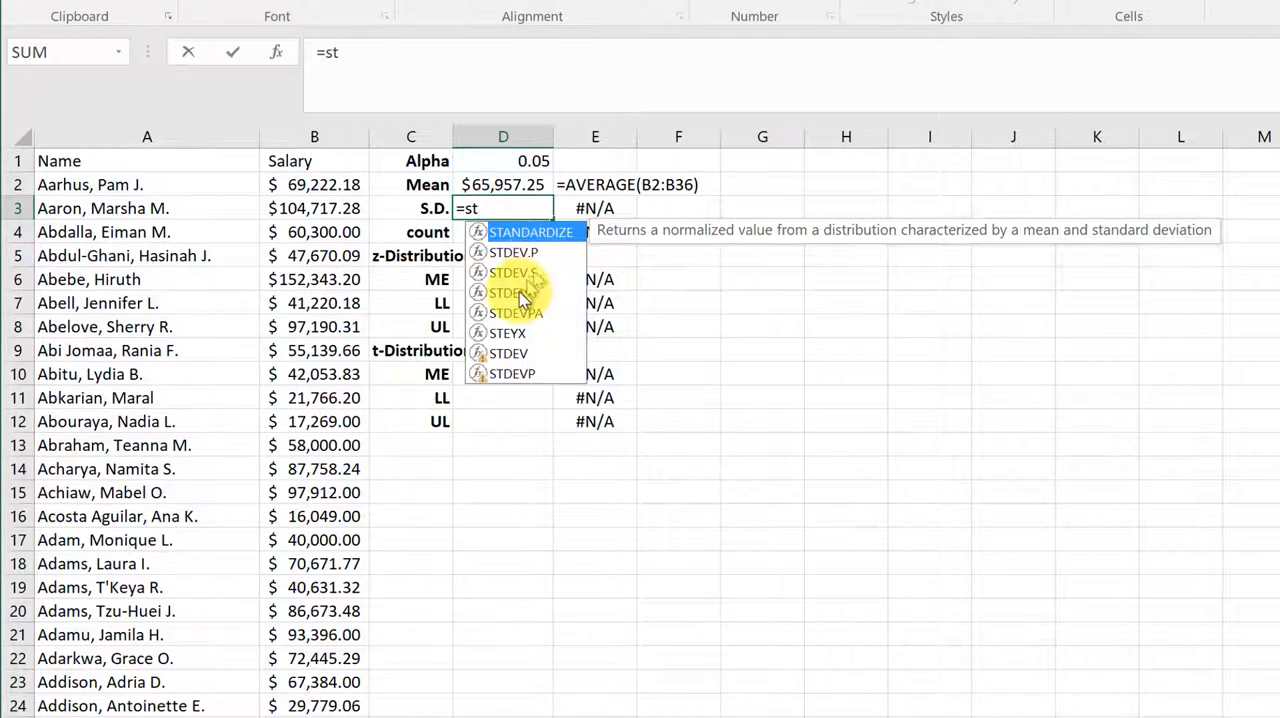
mouse_move(536, 292)
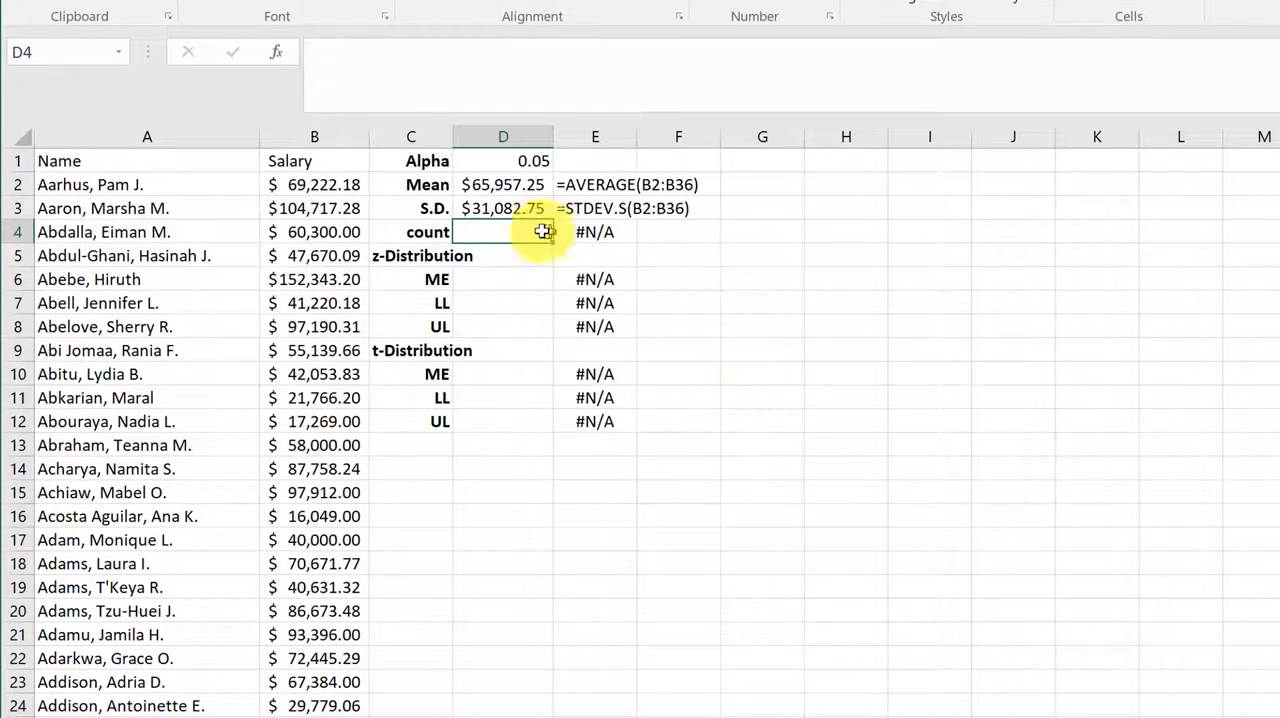
Enter =COUNT(B2:B36) in D4 to count the 35 salaries.
text(=)
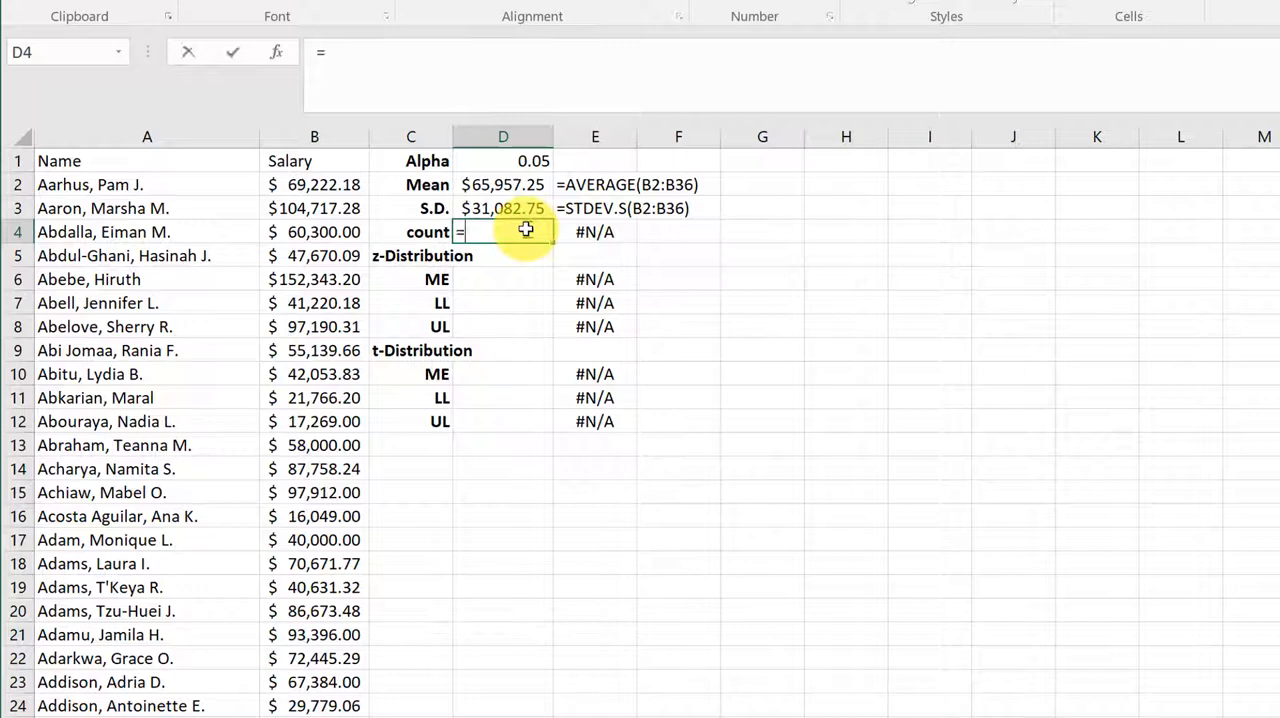
text(cou)
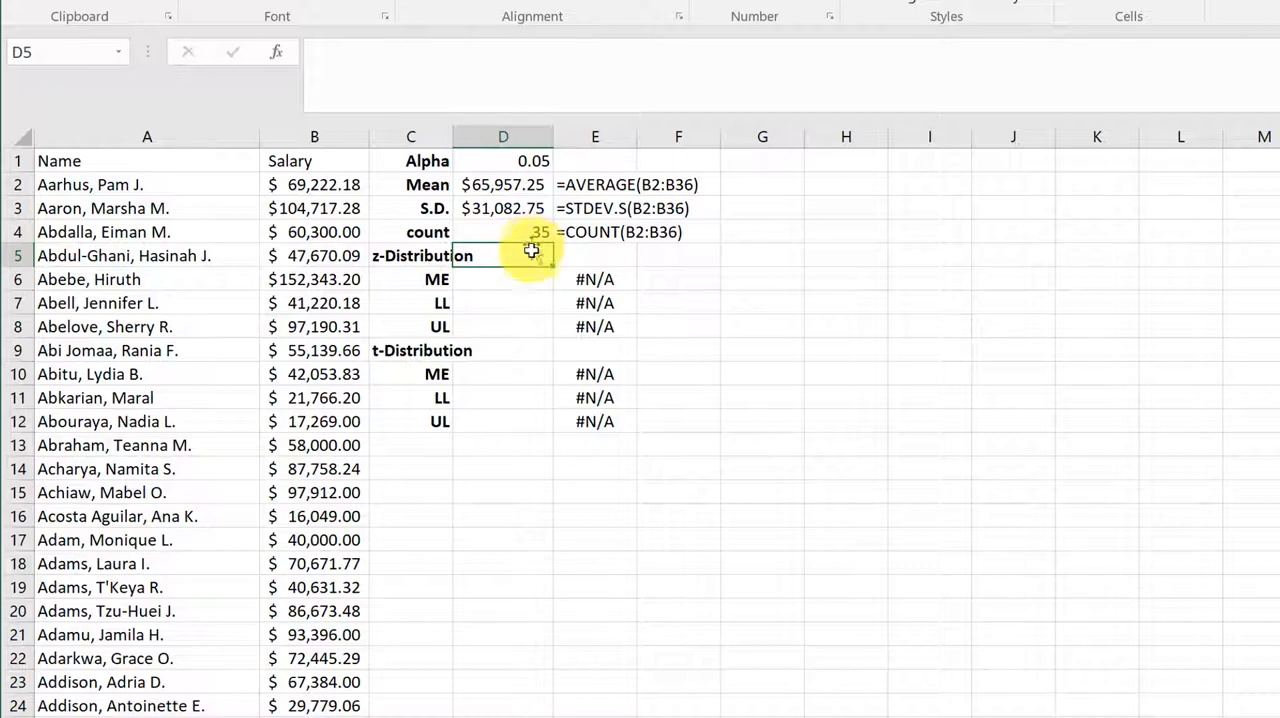
mouse_move(524, 258)
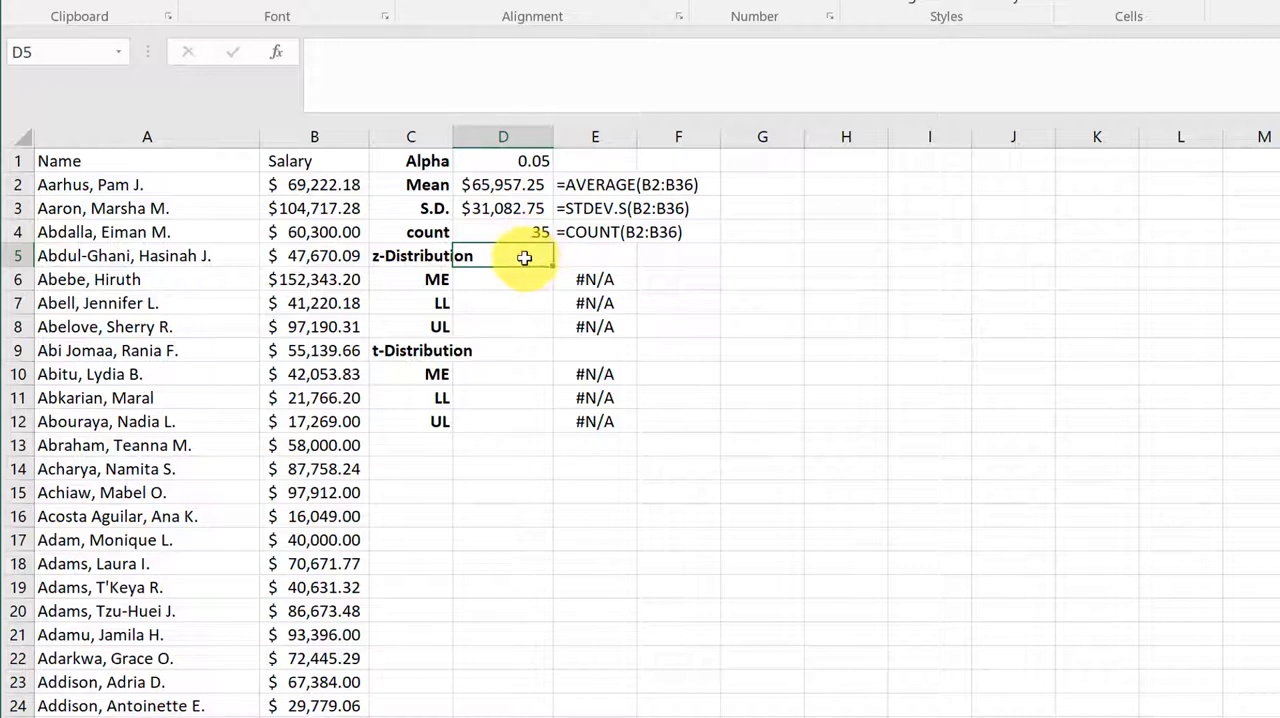
mouse_move(522, 248)
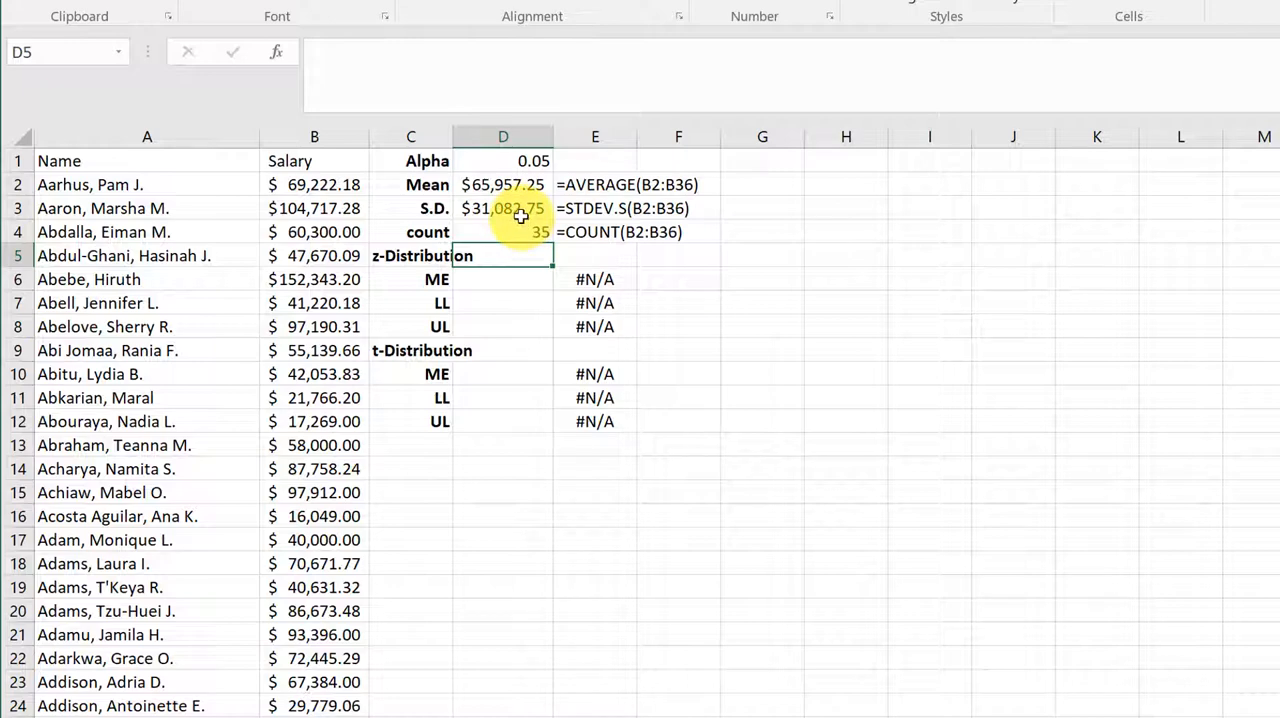
mouse_move(512, 280)
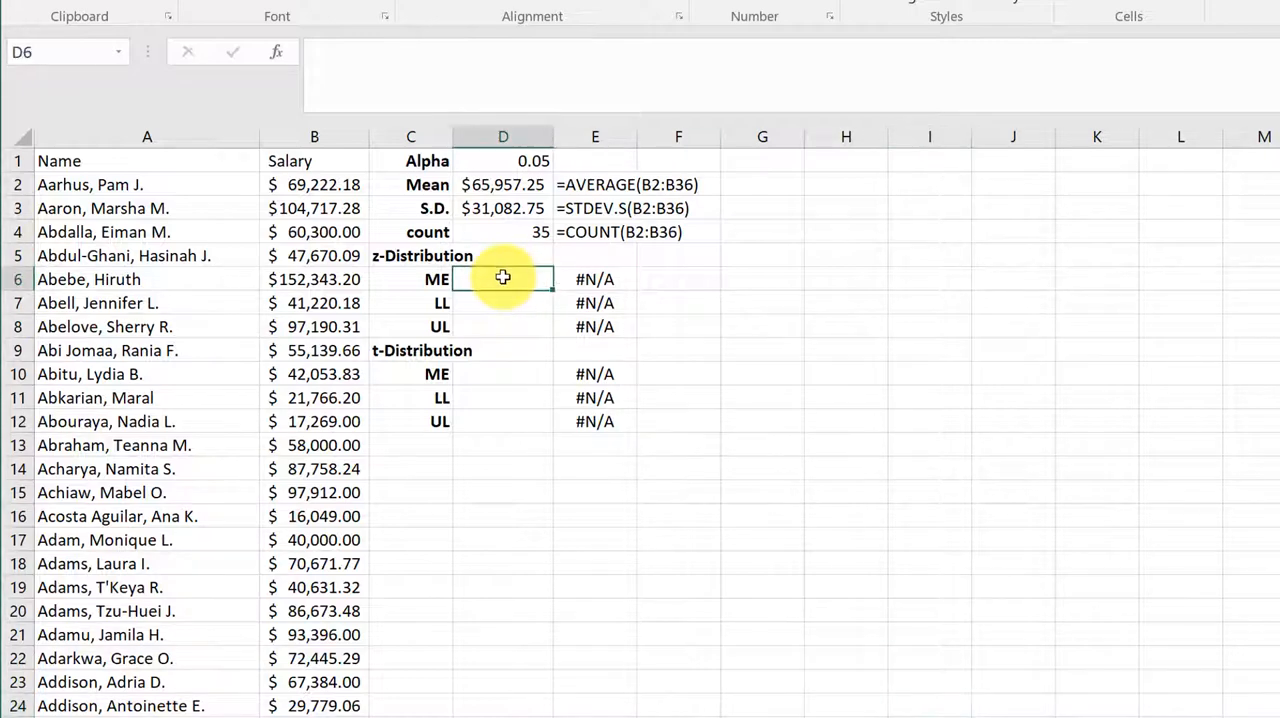
Enter =CONFIDENCE.NORM(D1,D3,D4) in D6, giving the z margin of error 10297.5389.
text(=co)
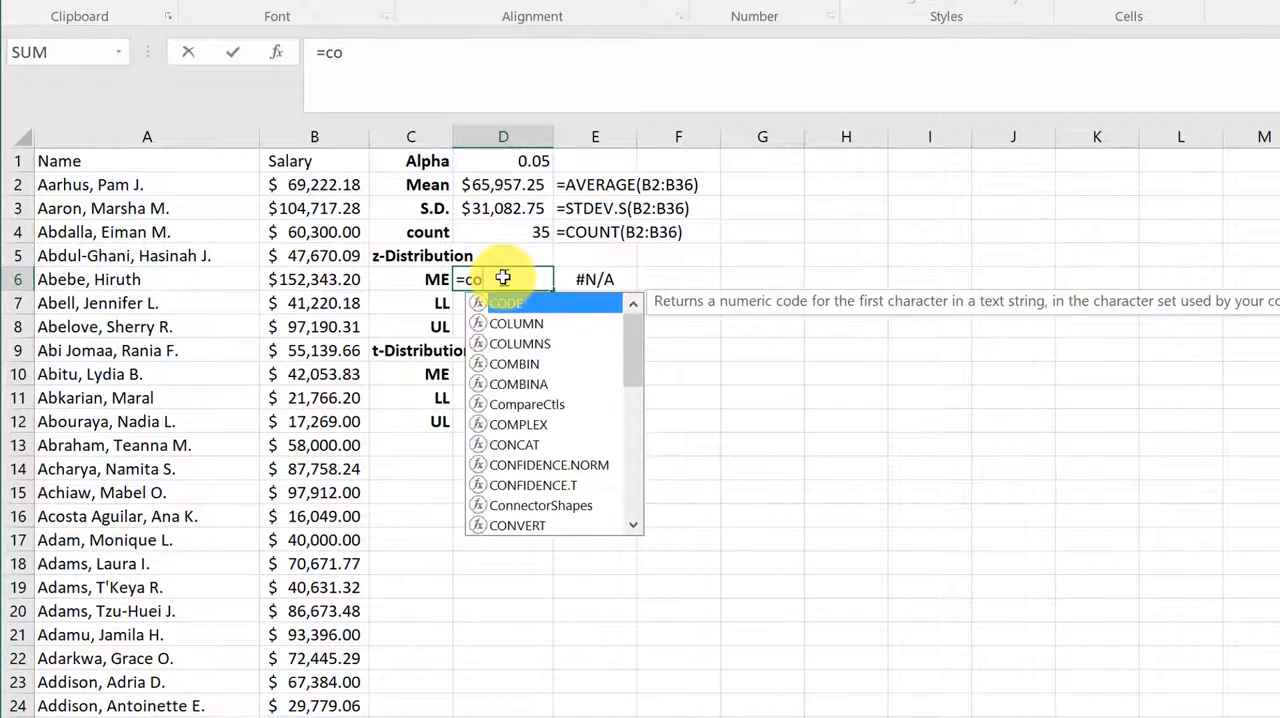
text(n)
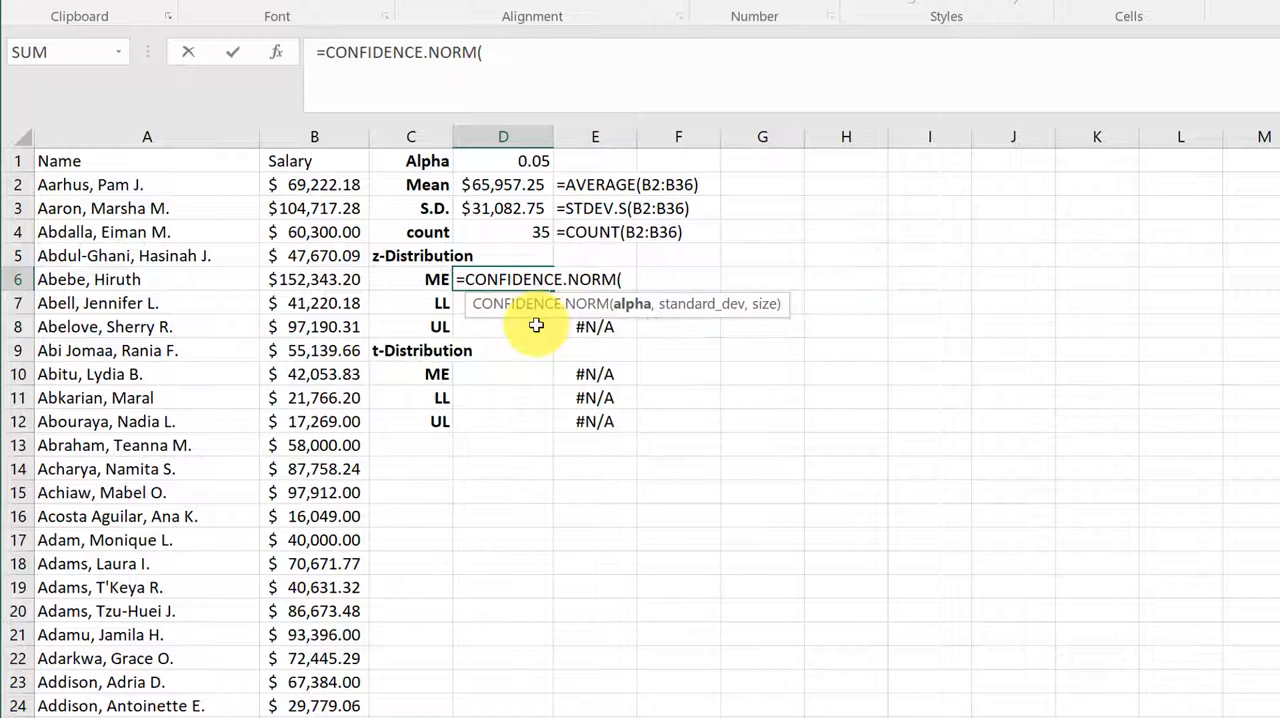
click(504, 160)
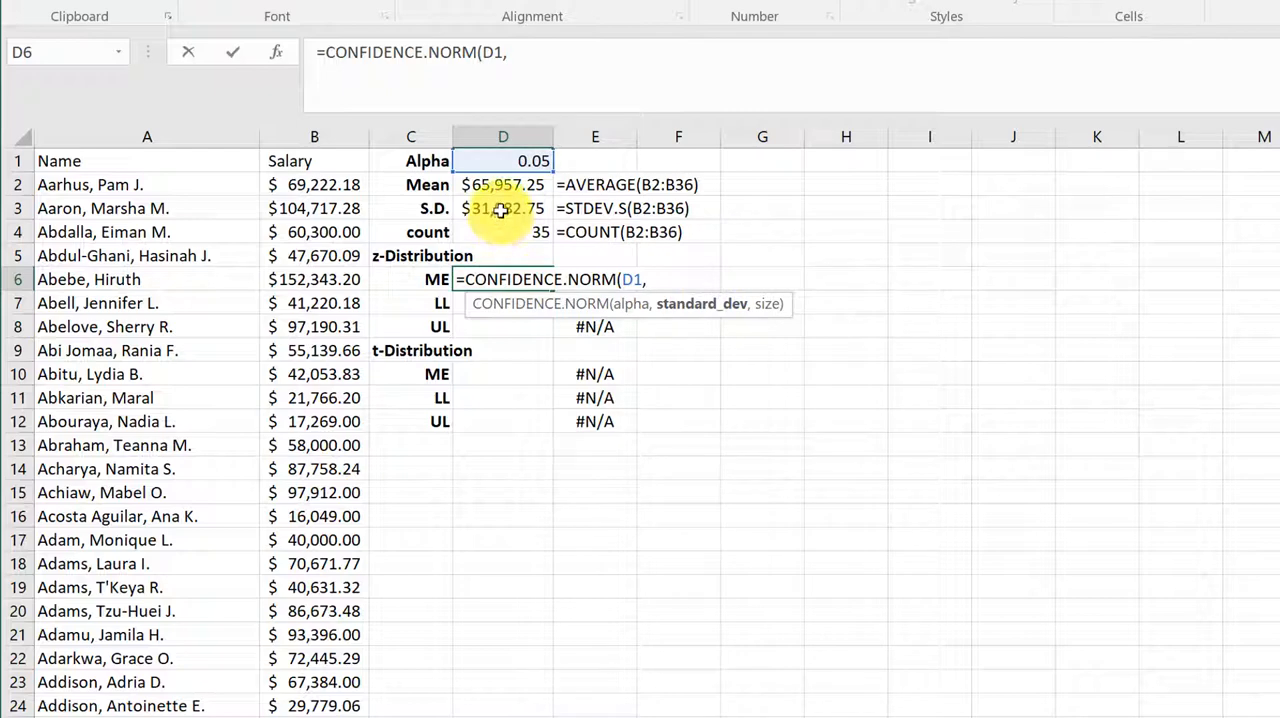
click(504, 208)
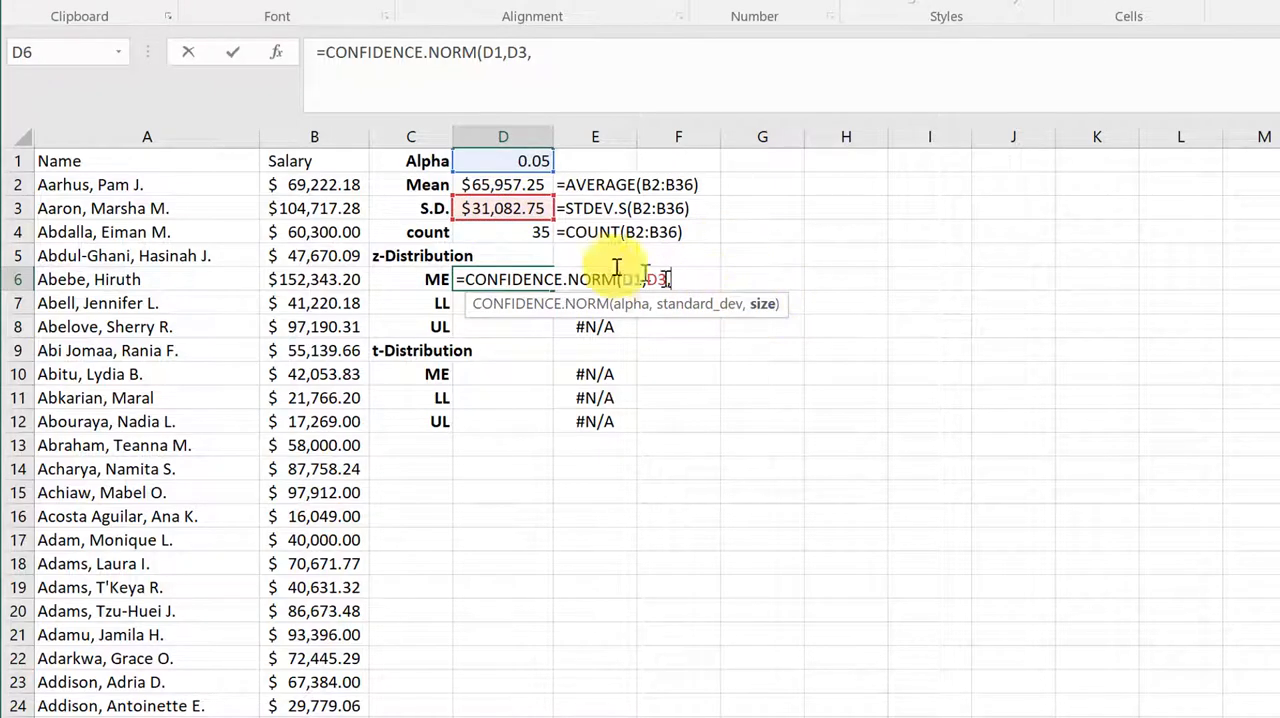
click(504, 232)
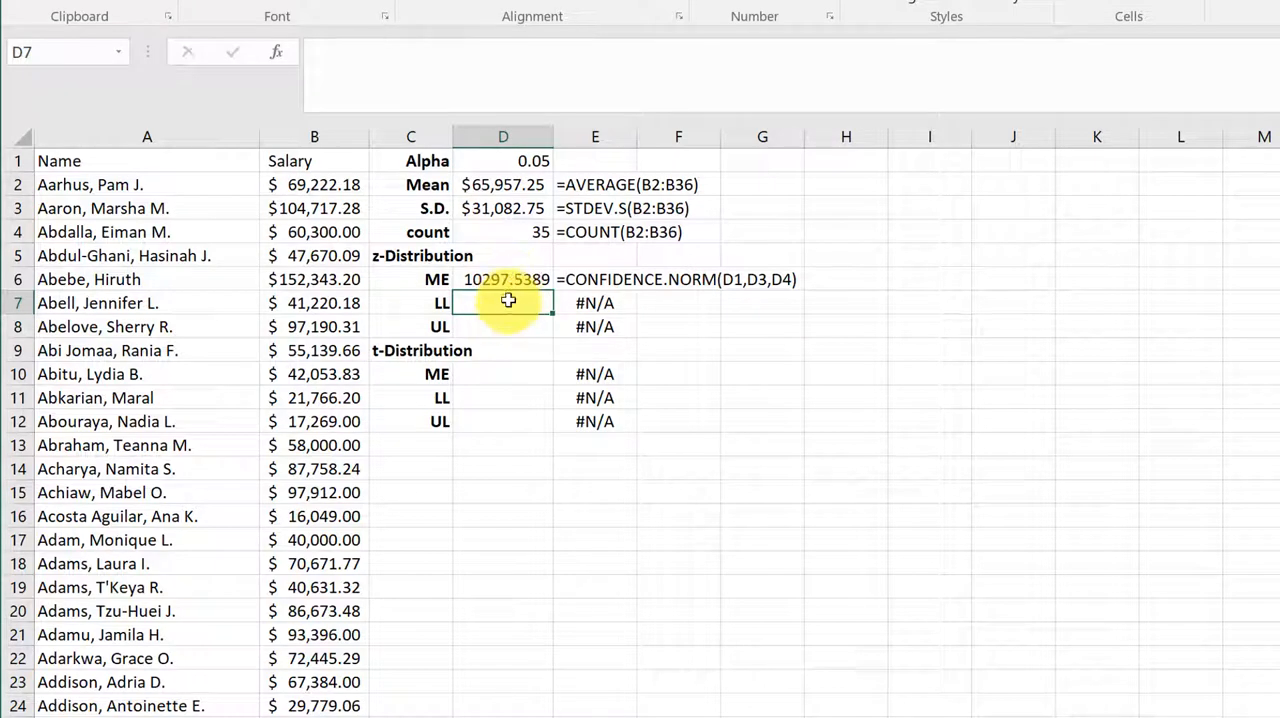
Enter =D2-D6 in D7 and =D2+D6 in D8 for limits $55,659.72 and $76,254.79.
text(=D2-)
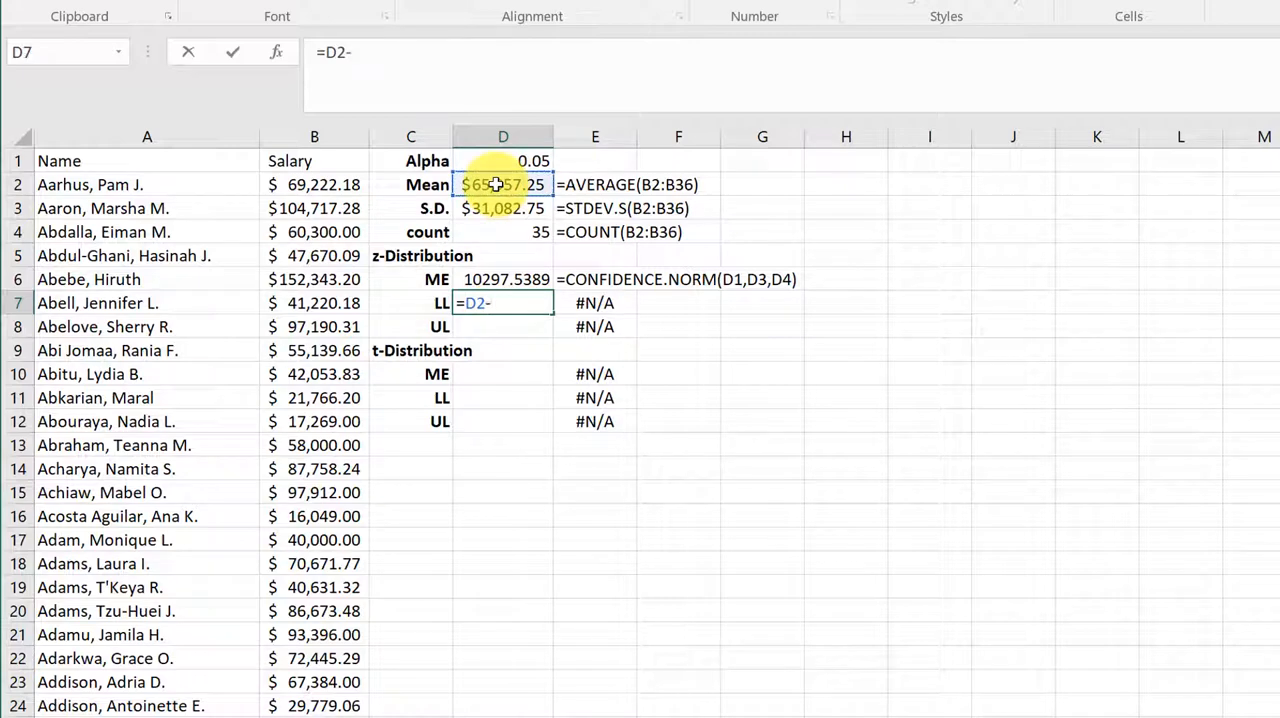
click(502, 280)
text(=)
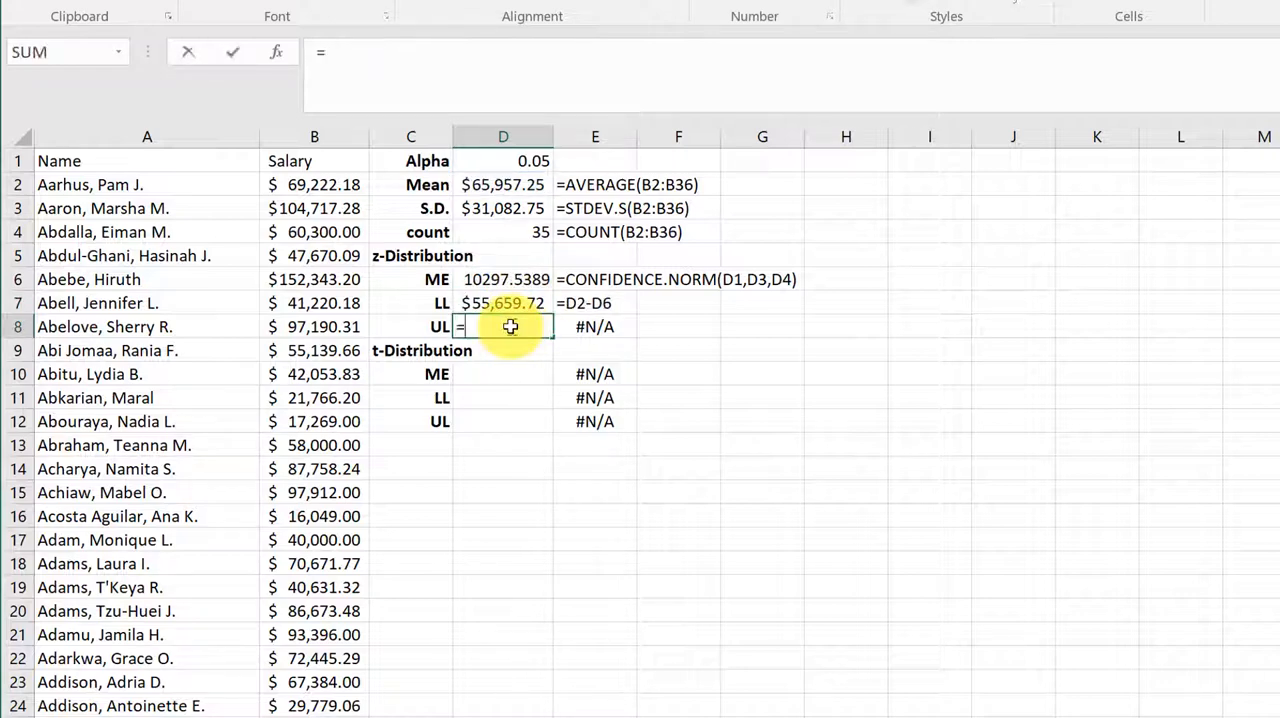
click(502, 184)
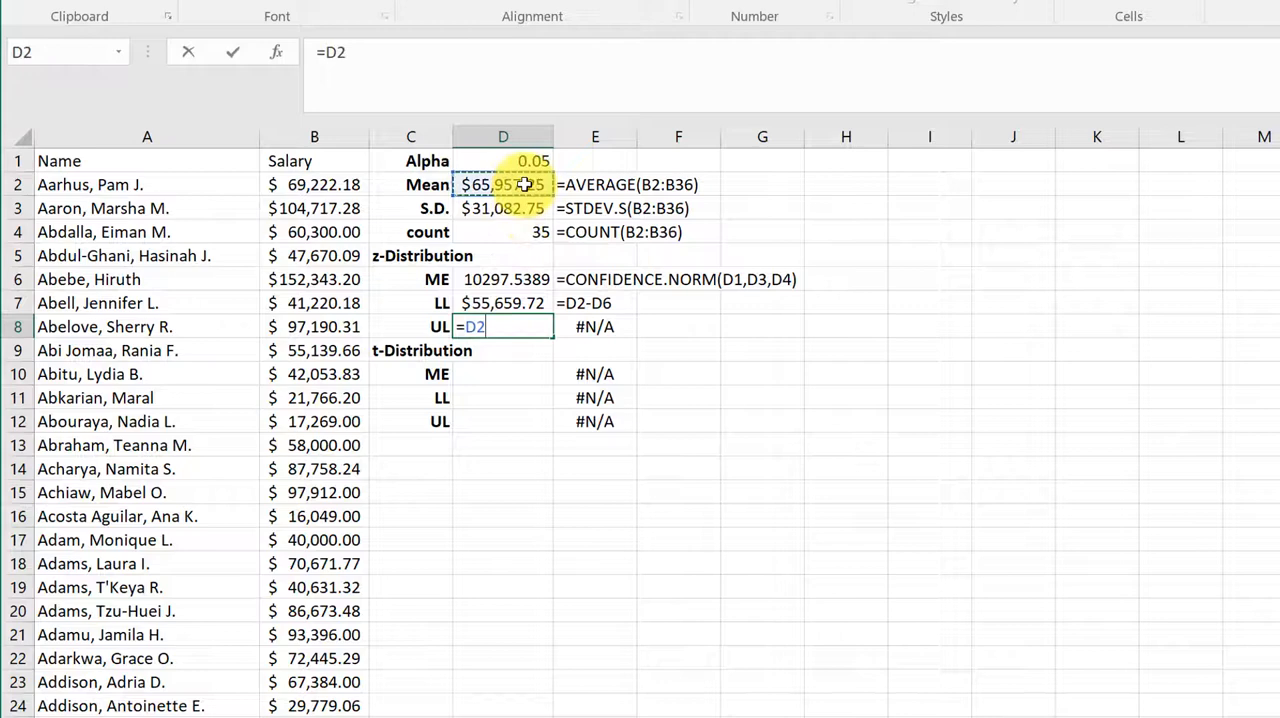
click(504, 280)
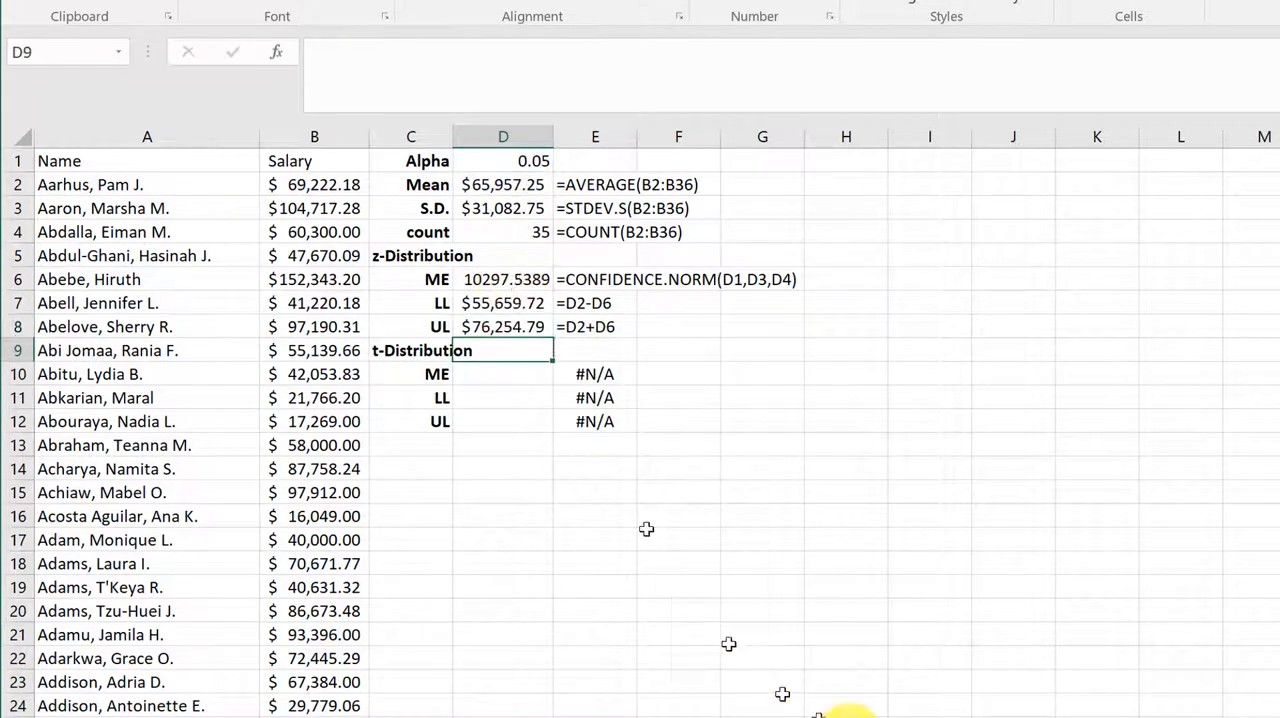
click(952, 628)
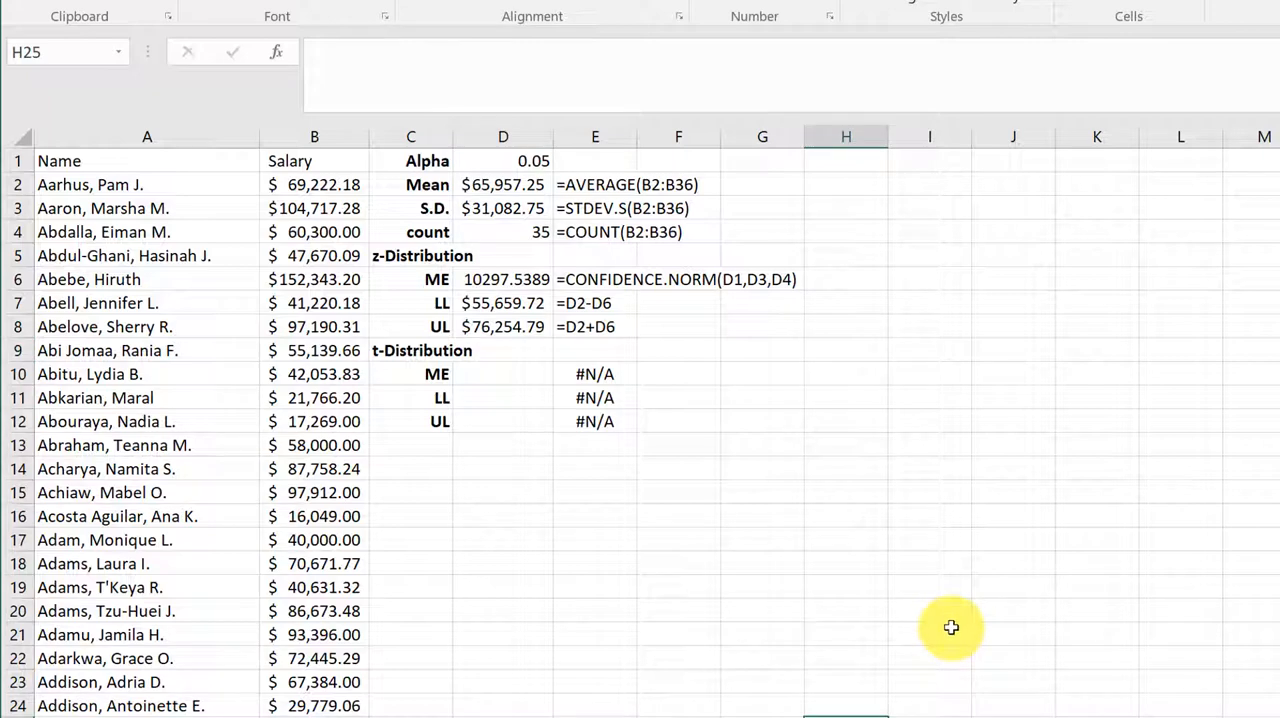
mouse_move(926, 544)
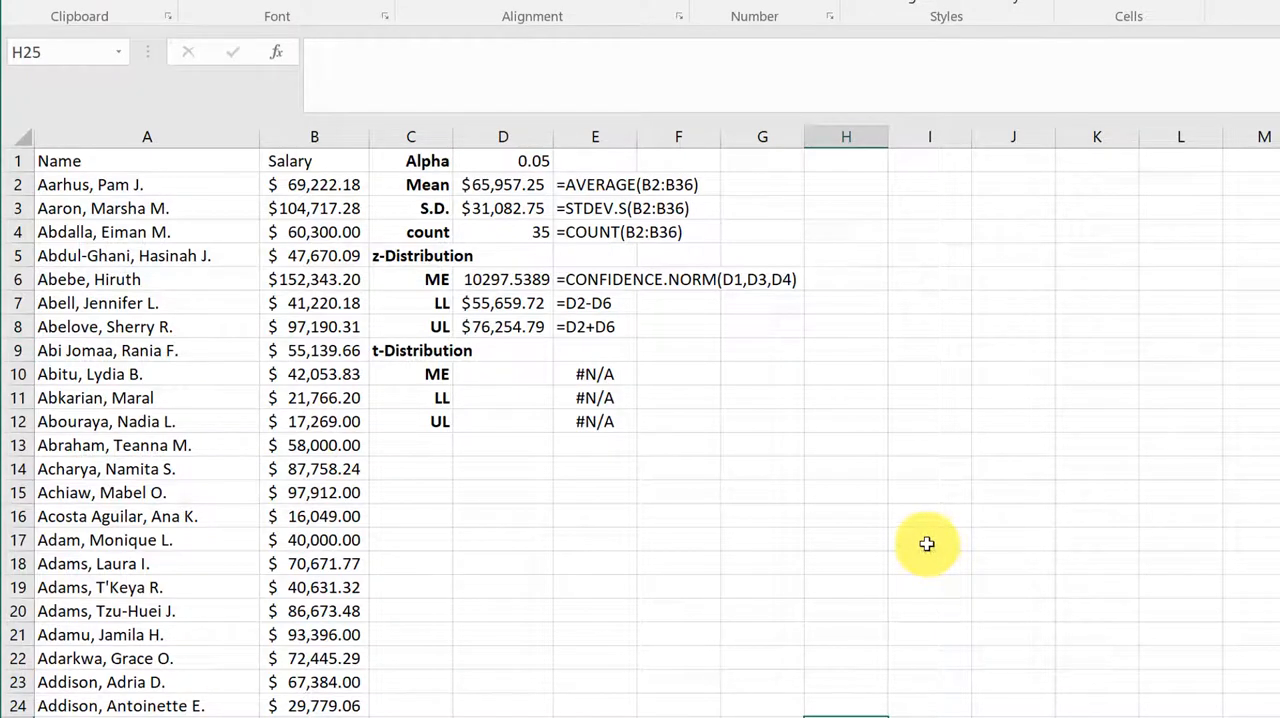
mouse_move(944, 562)
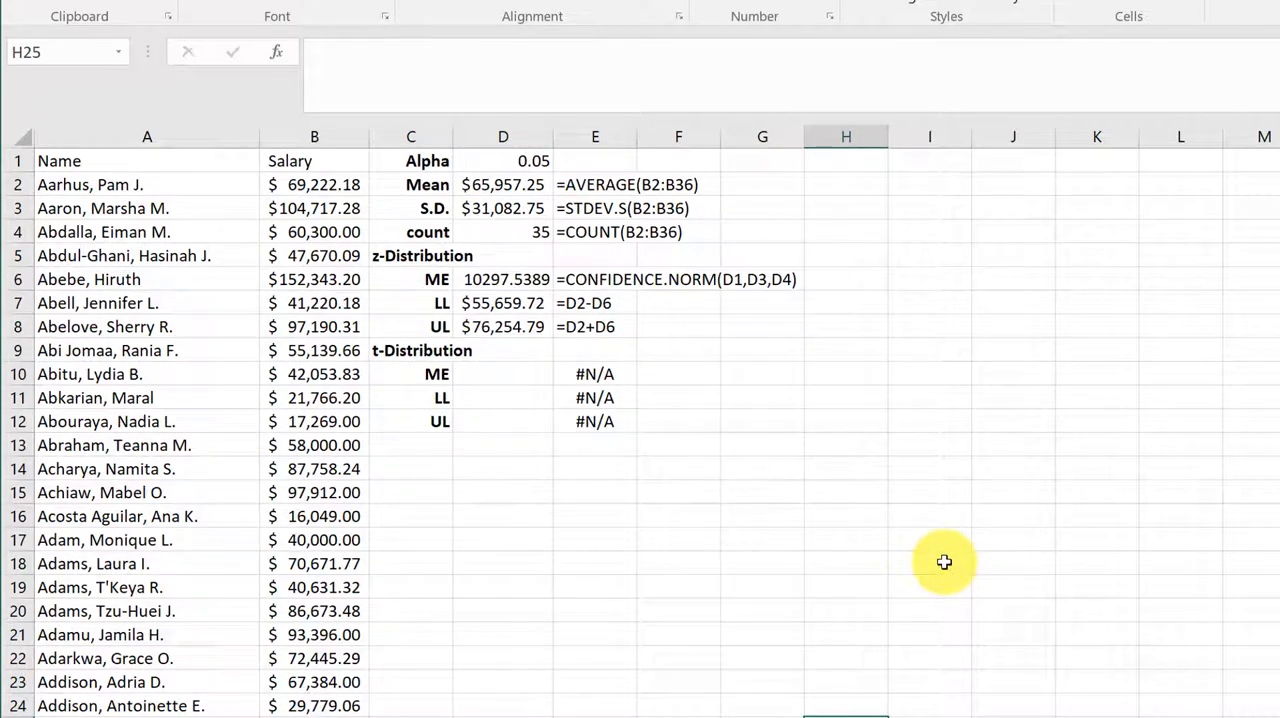
mouse_move(938, 556)
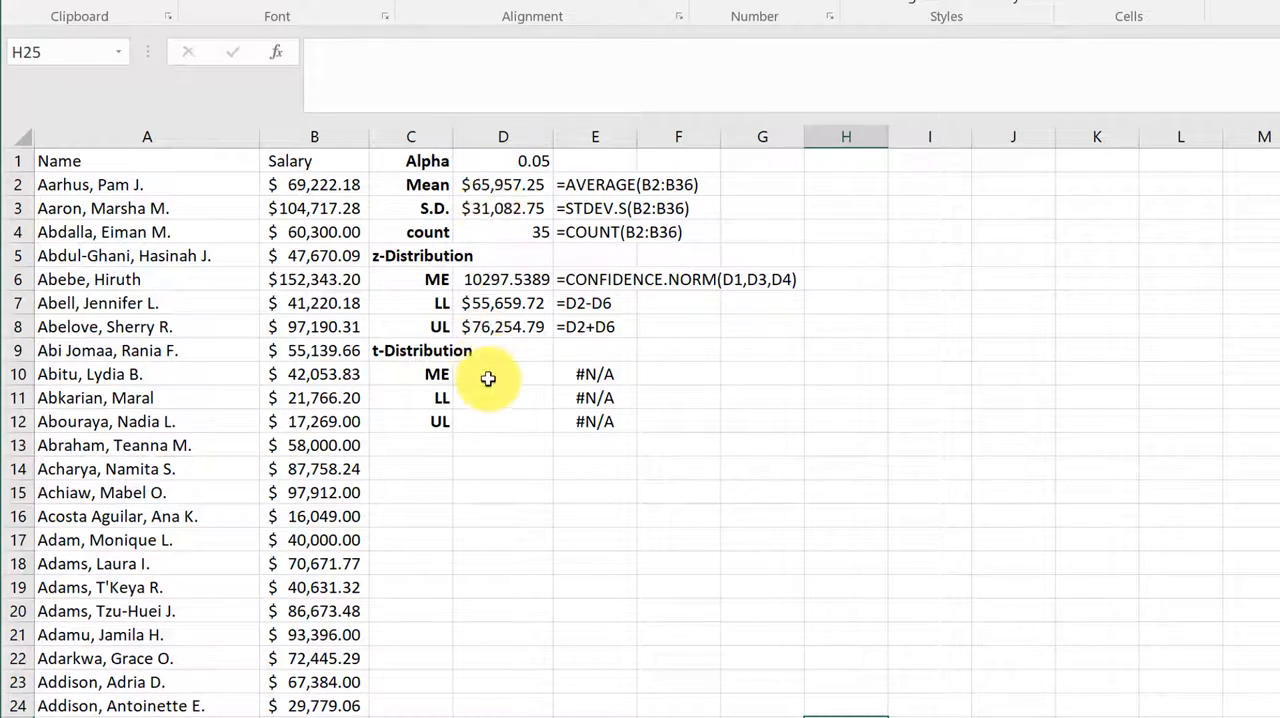
click(504, 374)
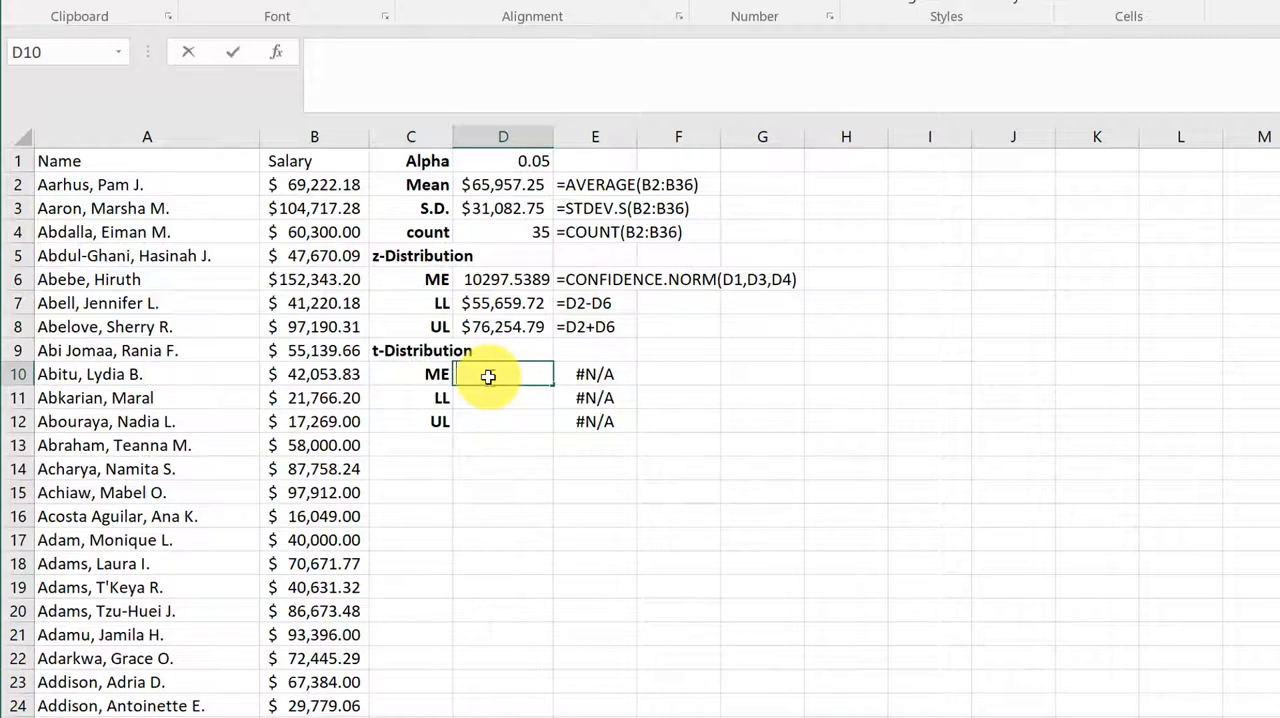
Enter =CONFIDENCE.T(D1,D3,D4) for the t margin of error 10677.2967.
text(=con)
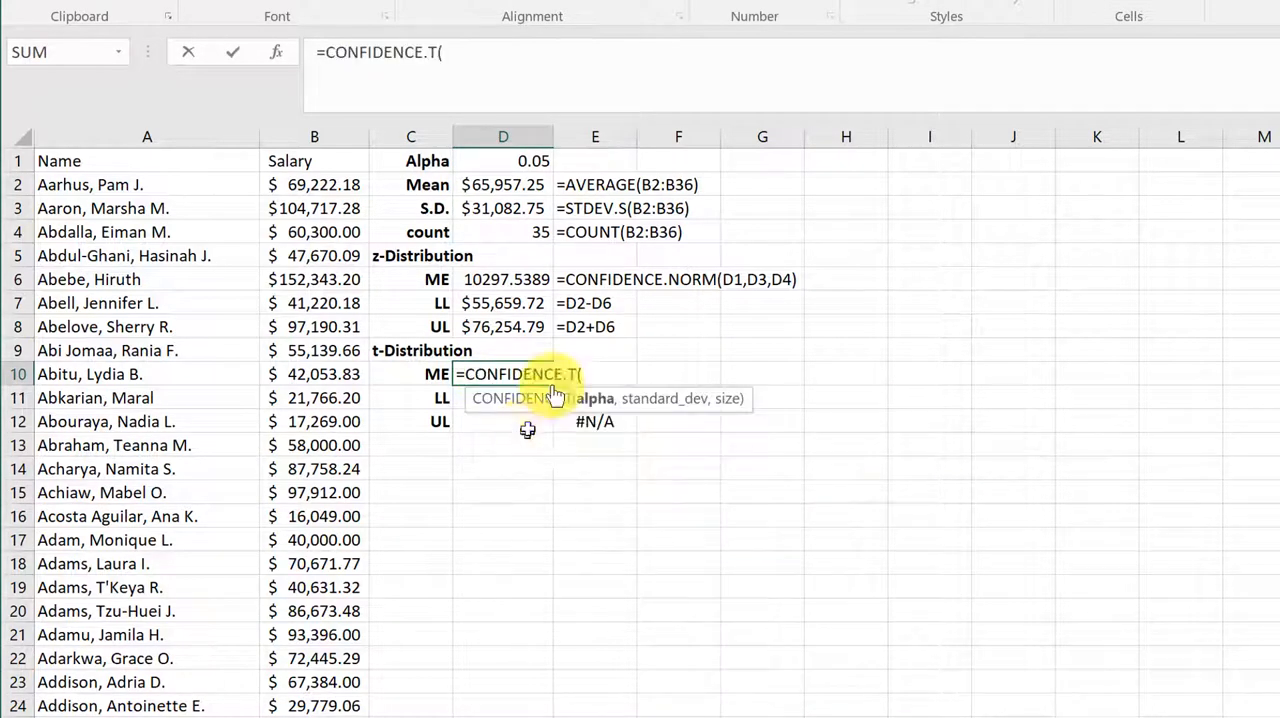
click(502, 160)
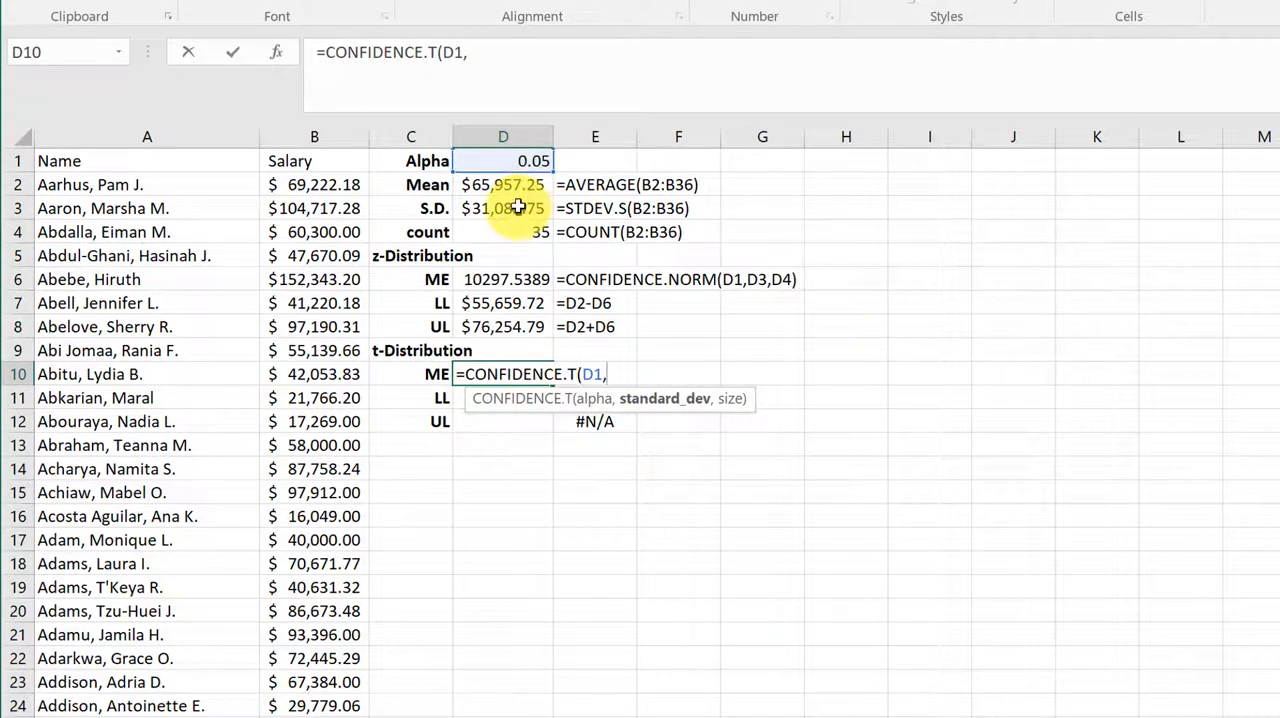
click(504, 208)
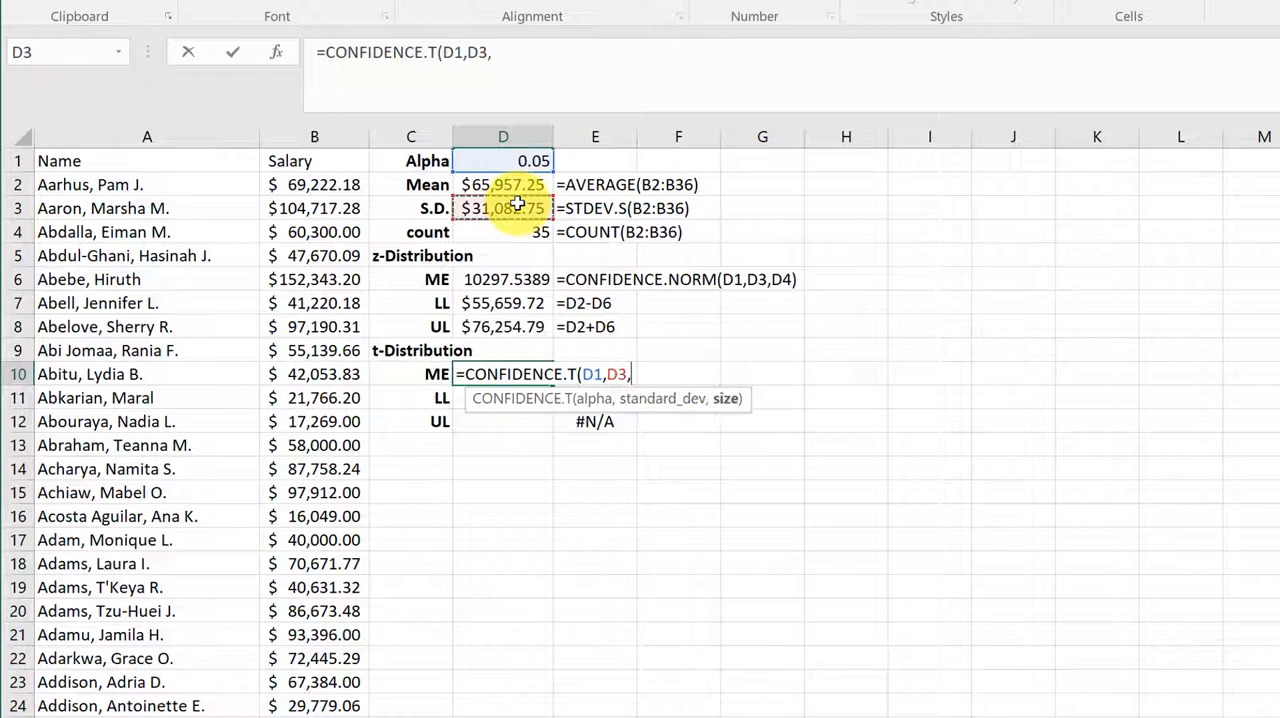
click(504, 232)
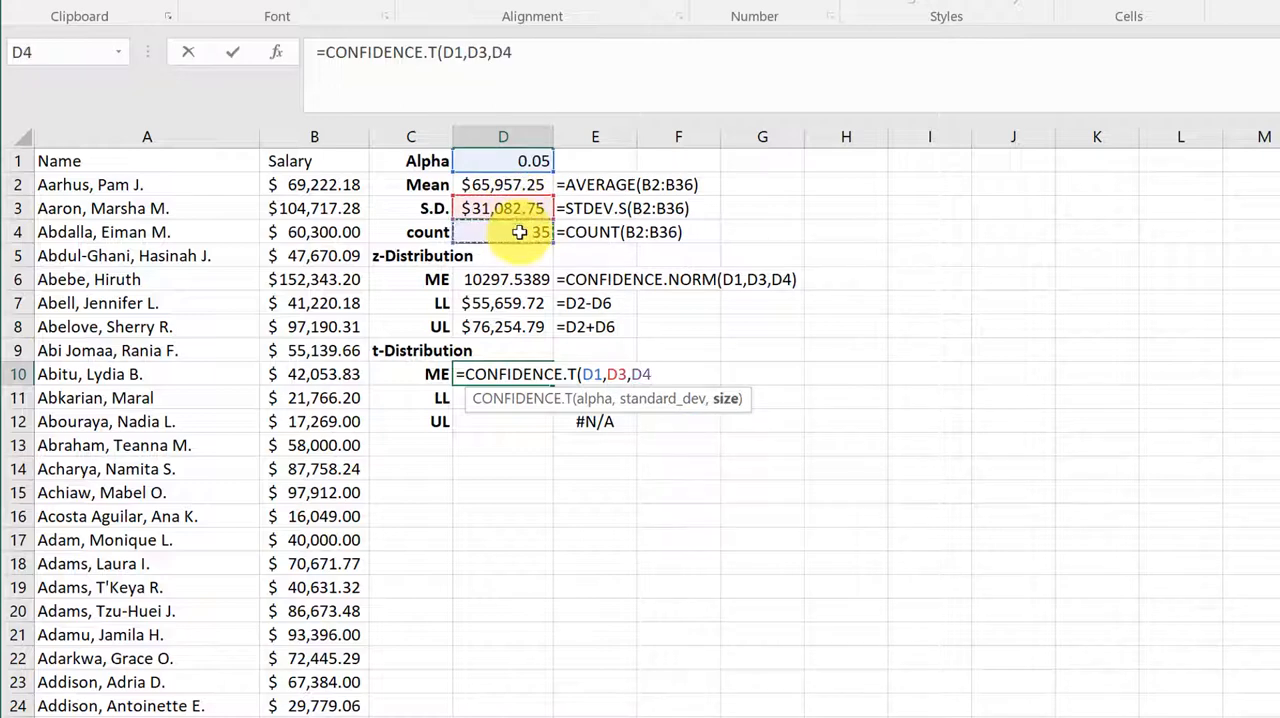
text())
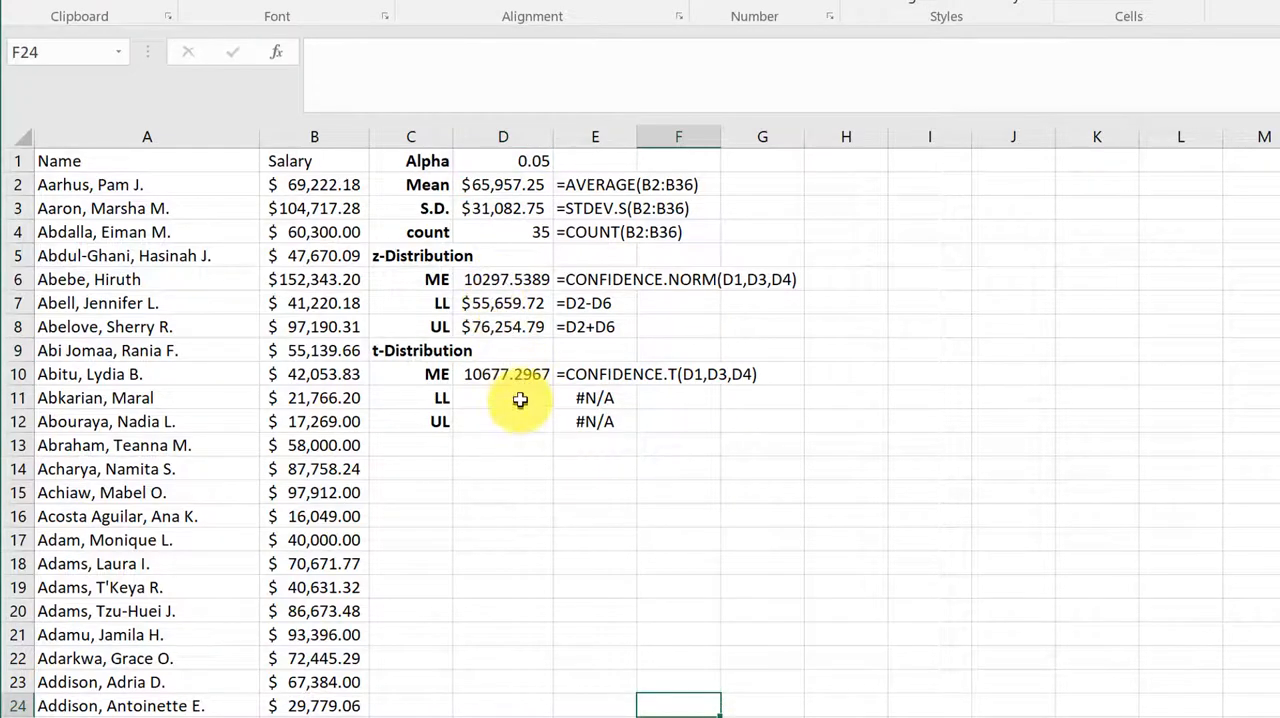
Enter =D2-D10 in D11 and =D2+D10 in D12 for limits $55,279.96 and $76,634.55.
click(504, 396)
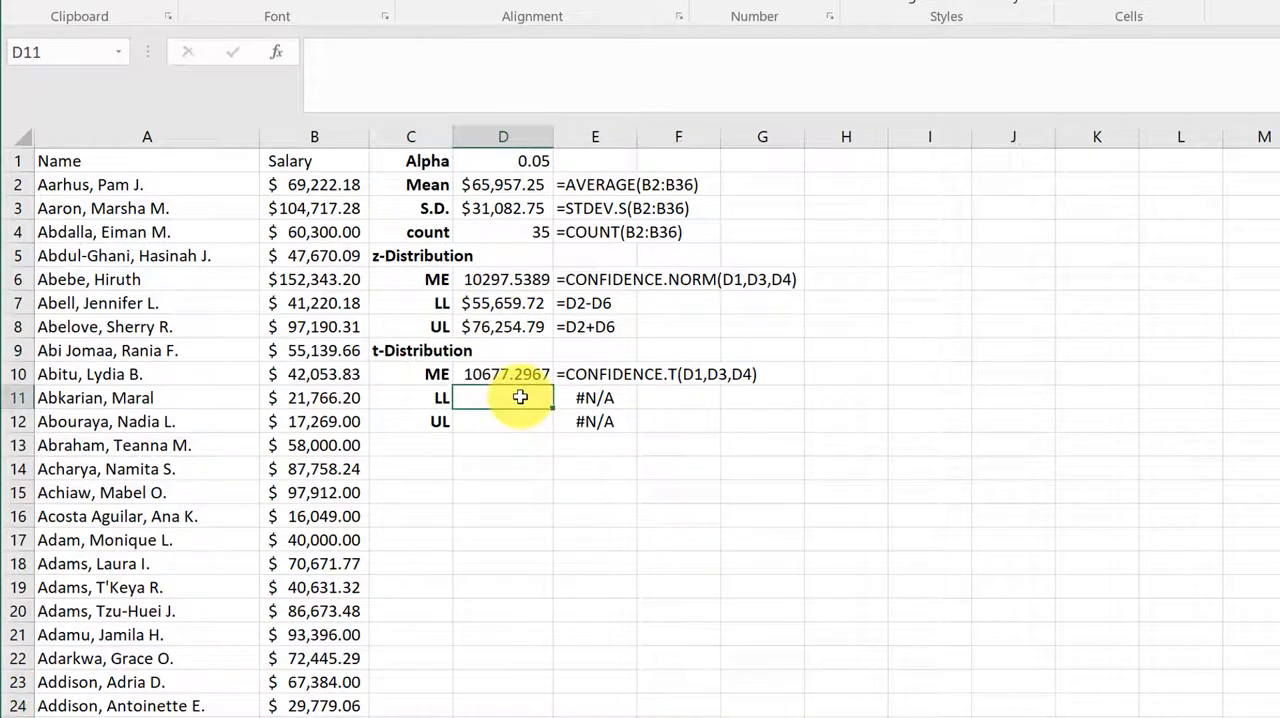
text(=)
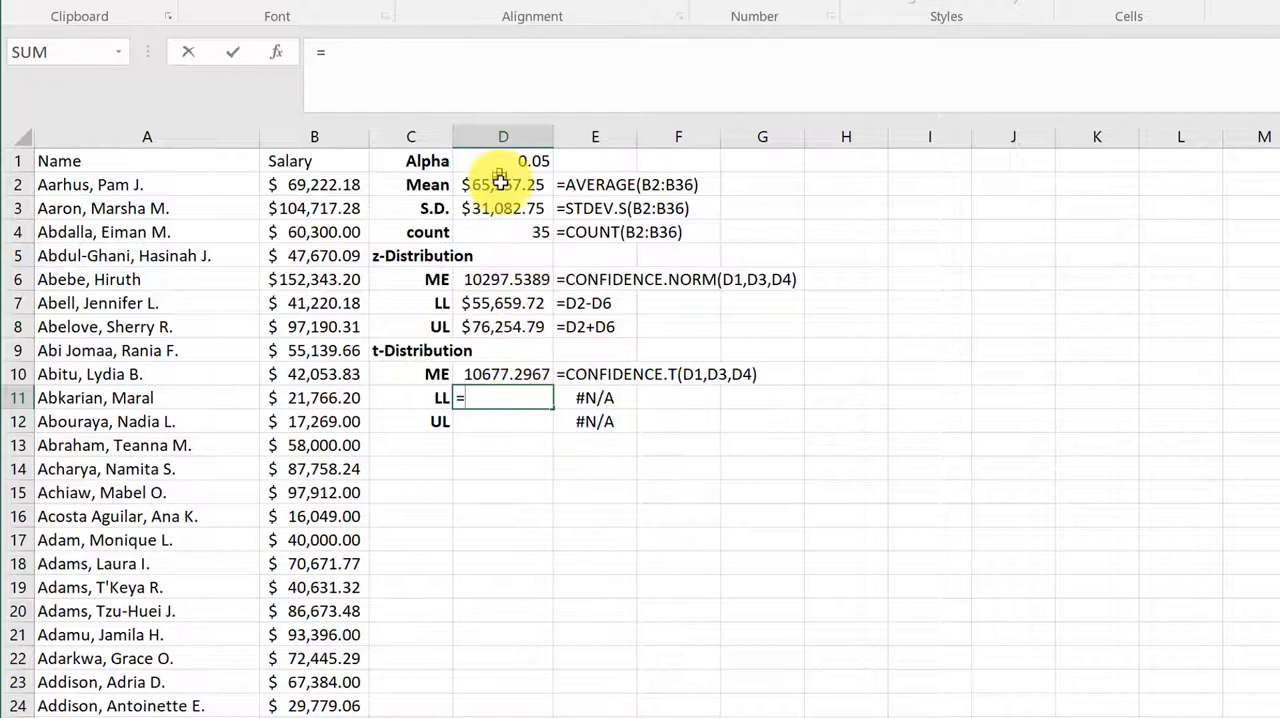
click(504, 184)
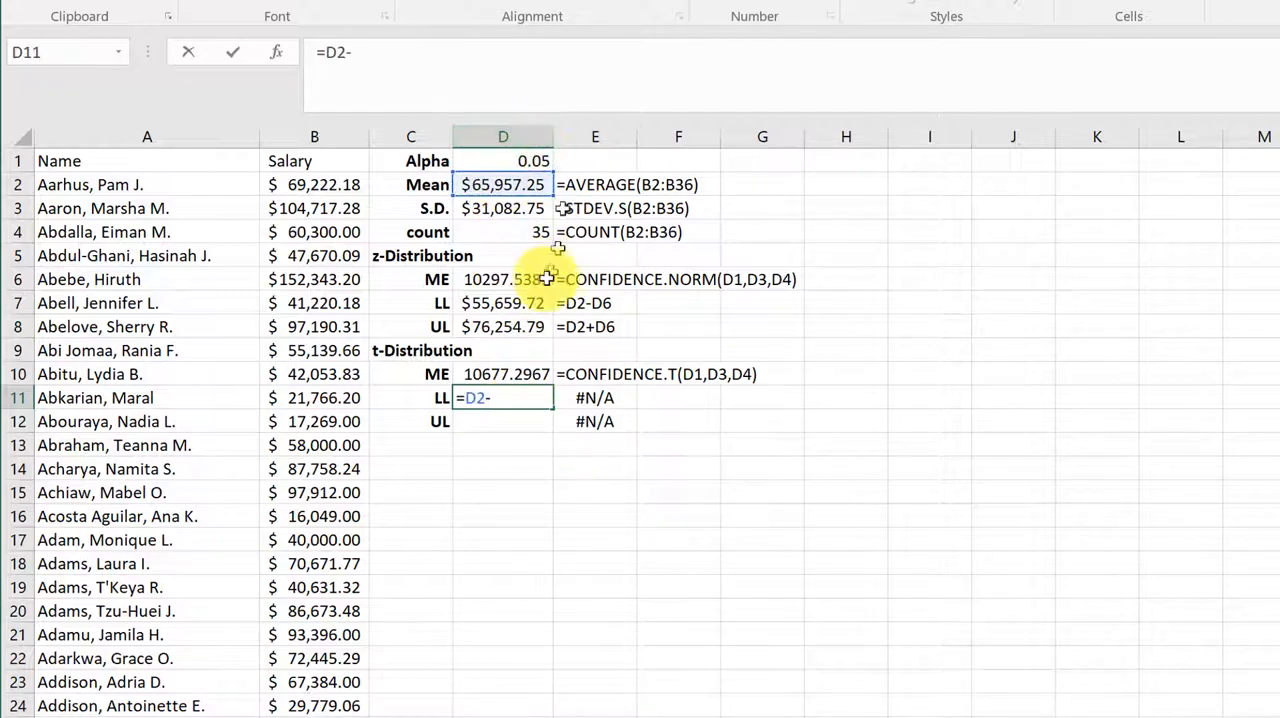
click(504, 372)
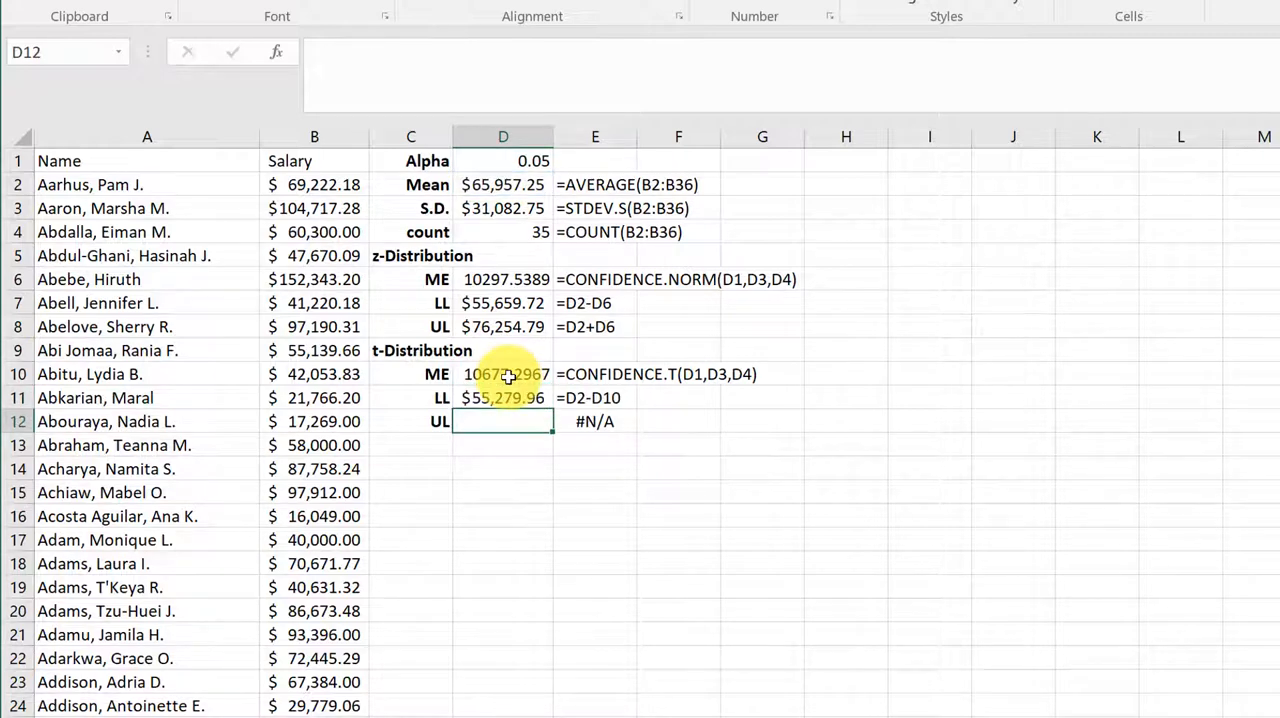
text(=)
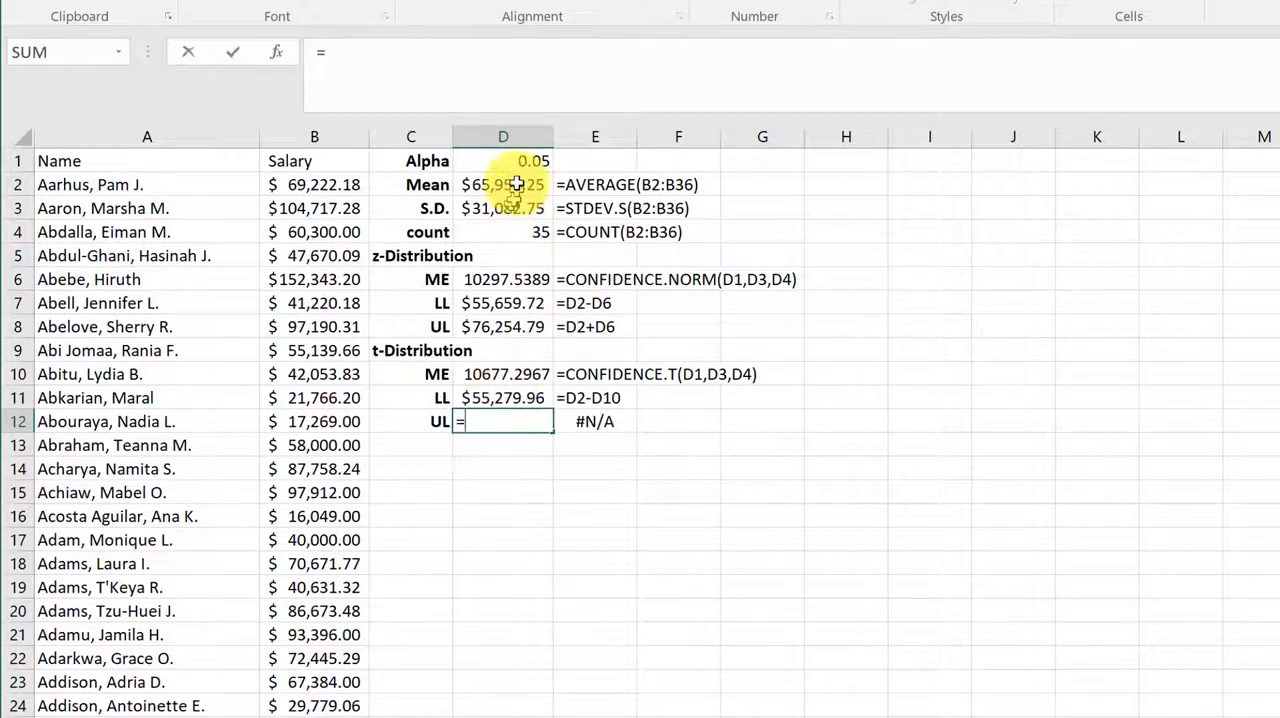
click(502, 184)
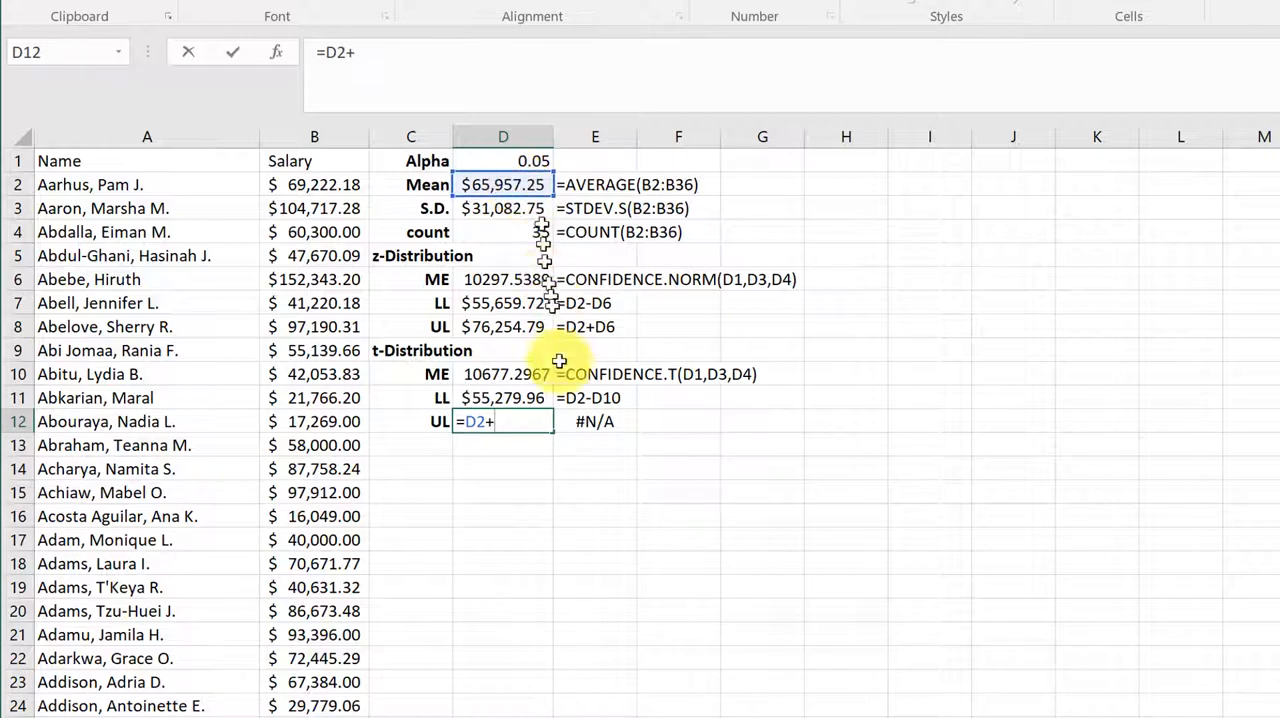
click(504, 372)
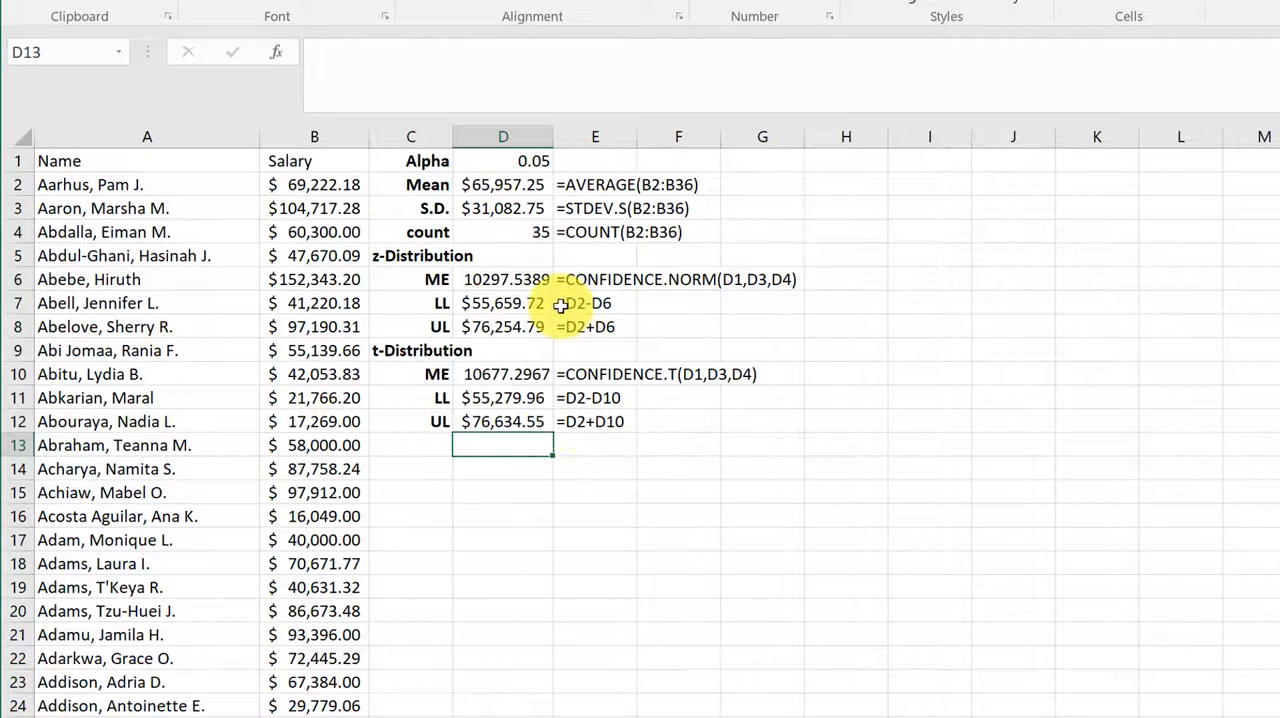
mouse_move(520, 244)
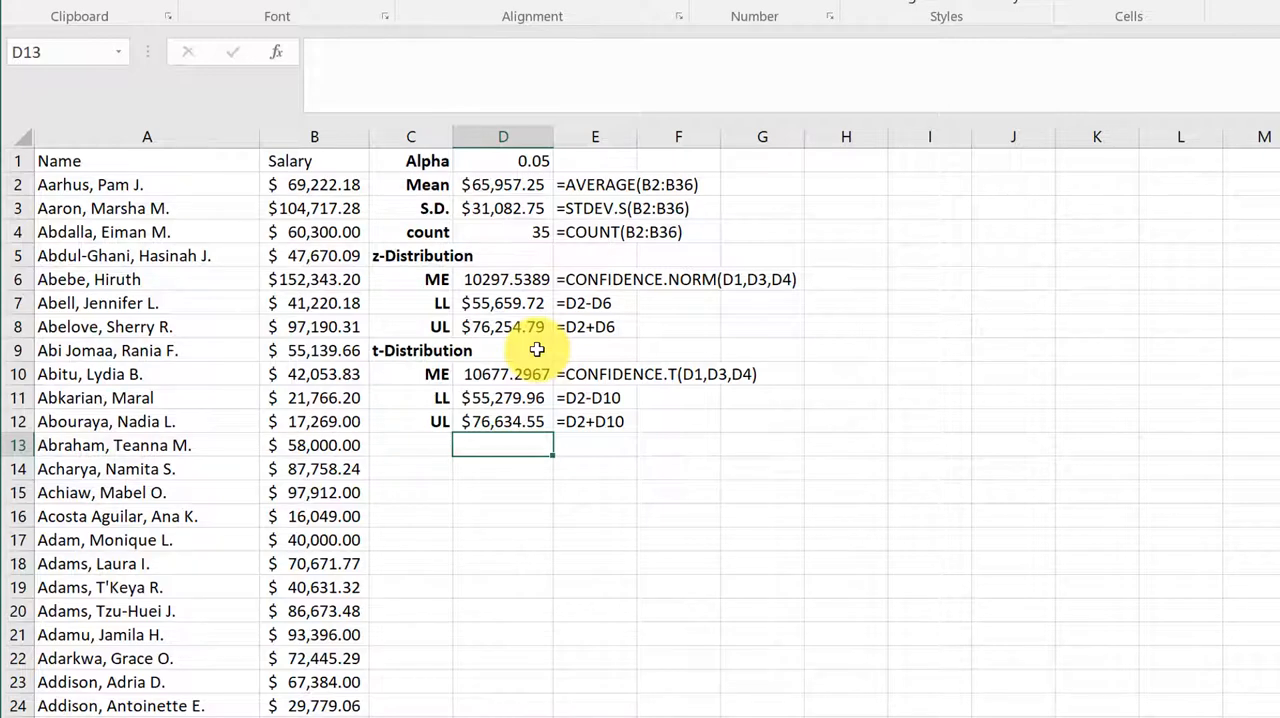
mouse_move(512, 202)
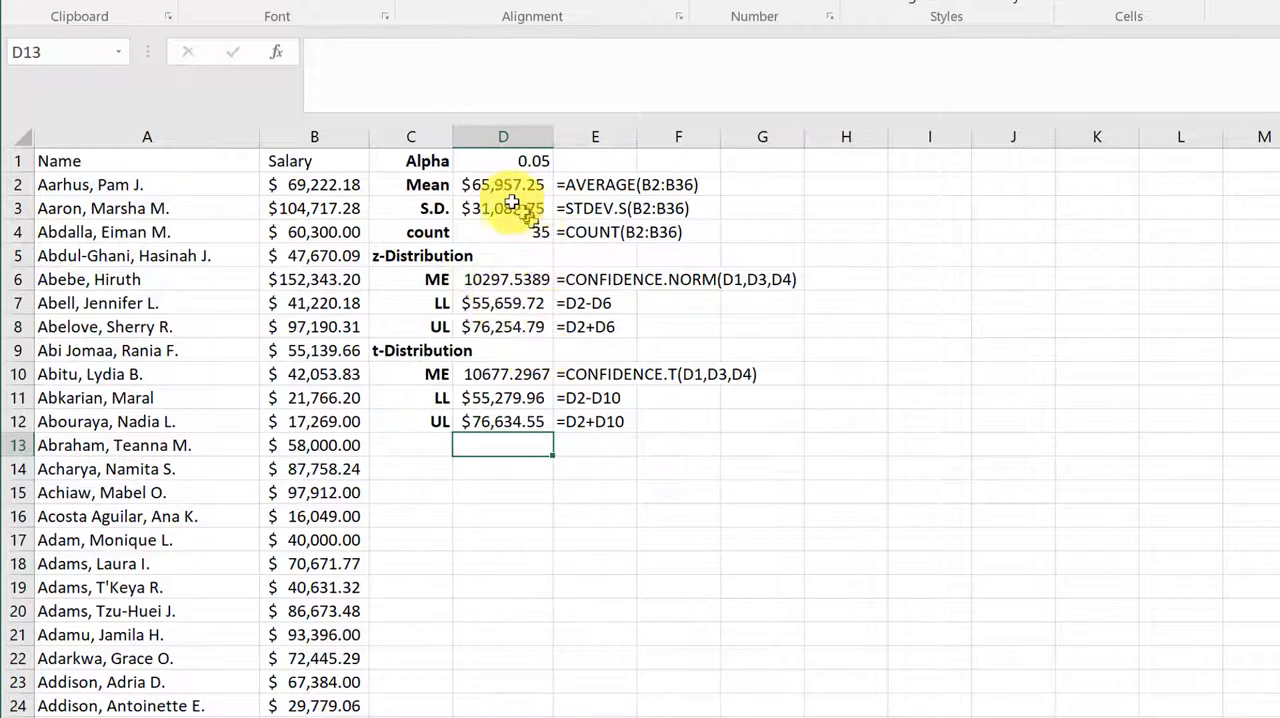
mouse_move(988, 240)
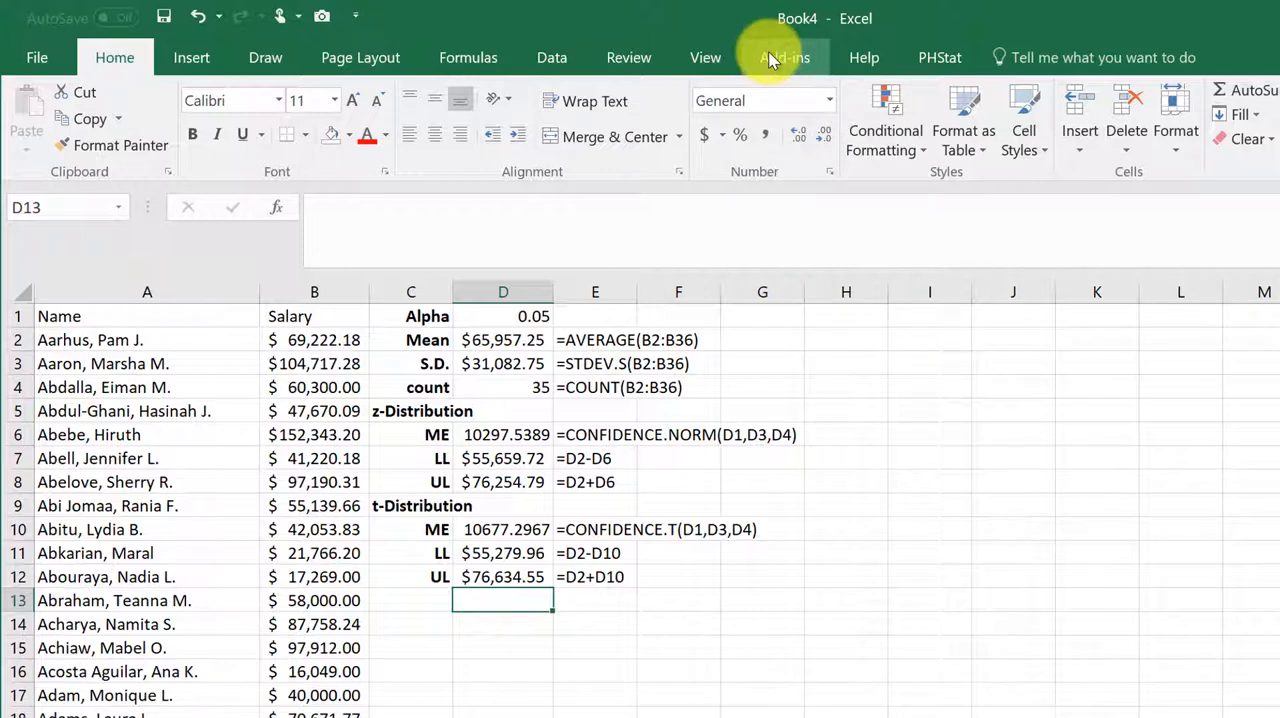
Choose PHStat > Confidence Intervals > Estimate for the Mean, sigma known, from the Add-ins ribbon.
click(784, 56)
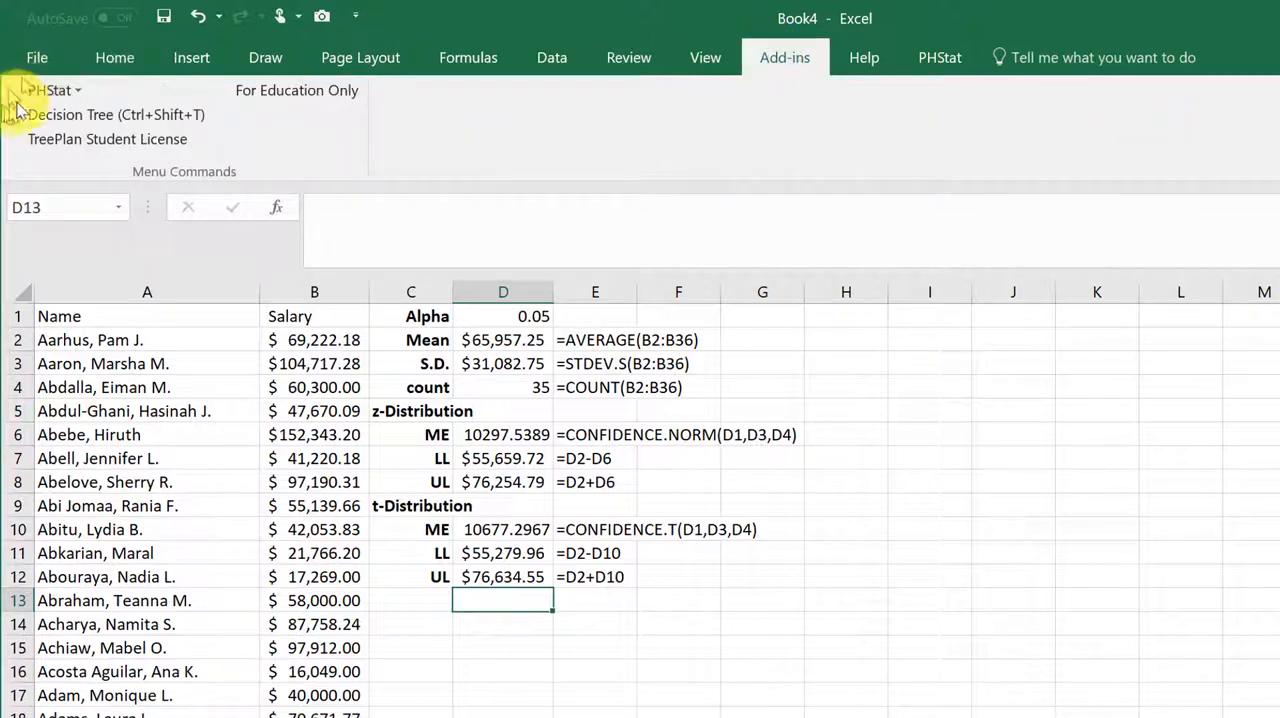
click(938, 56)
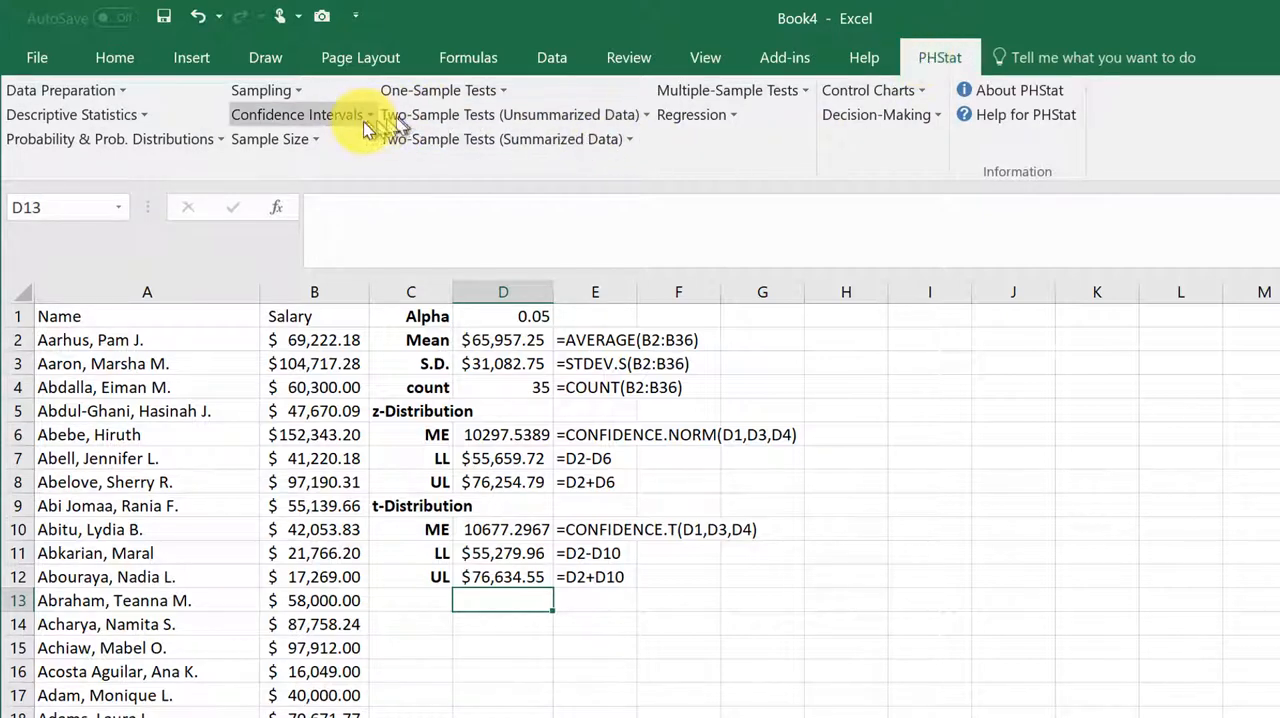
click(296, 114)
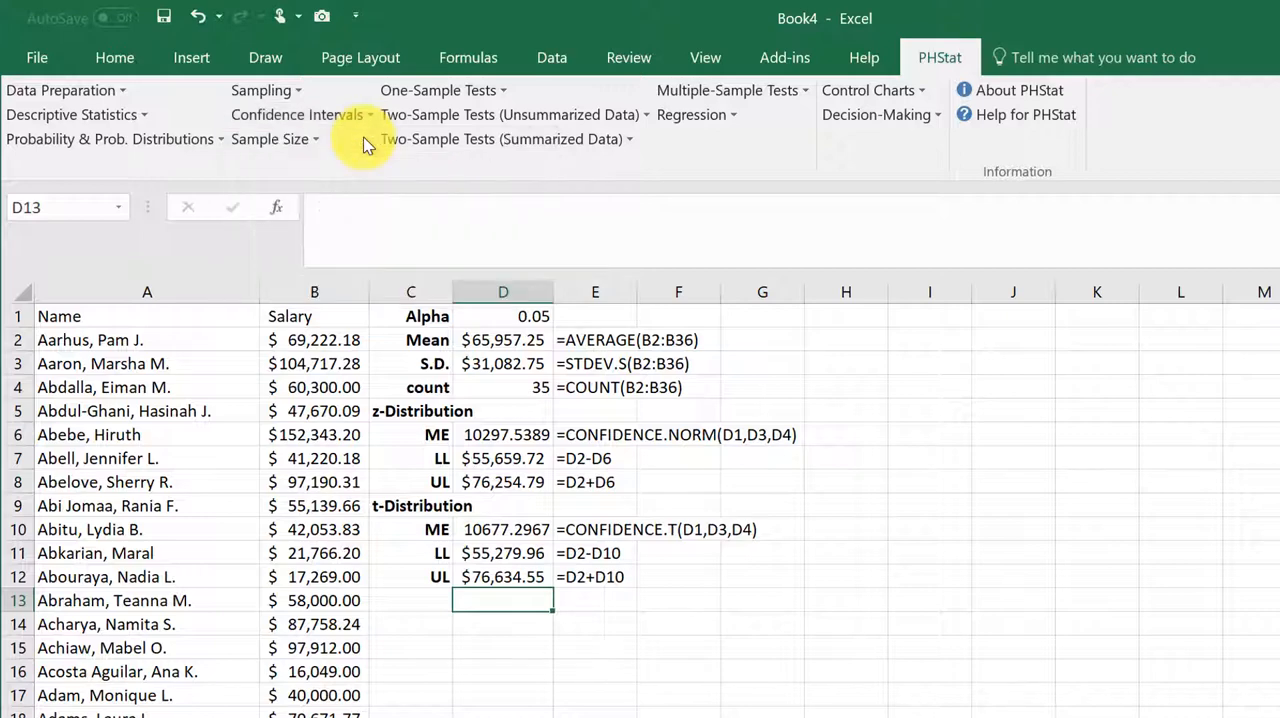
click(294, 114)
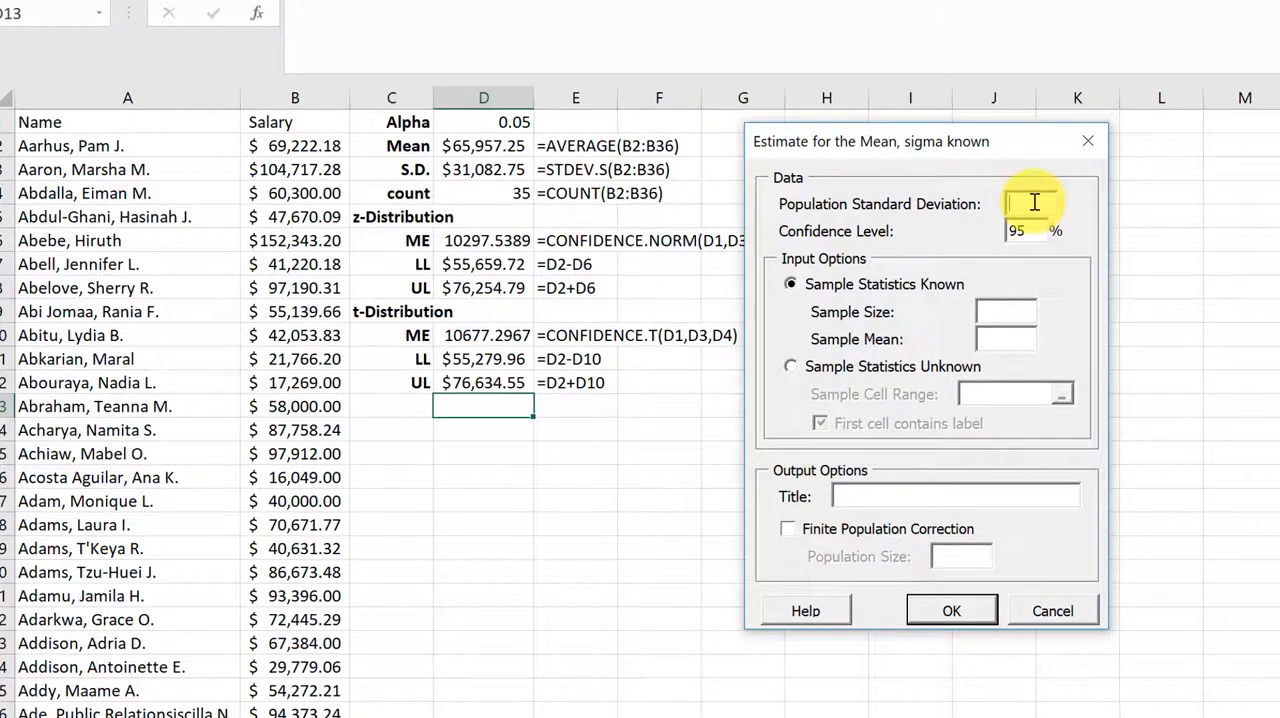
Set population standard deviation 24000, Sample Statistics Unknown, and sample range B1:B36.
text(24000)
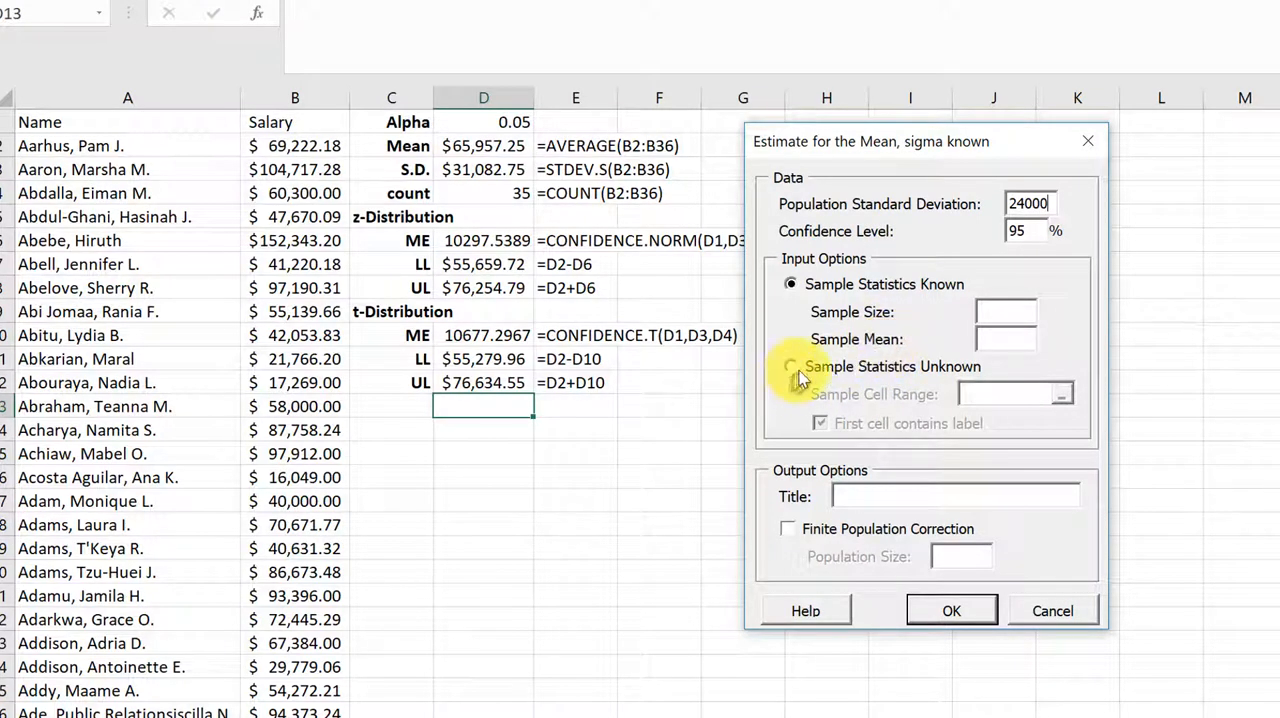
click(792, 366)
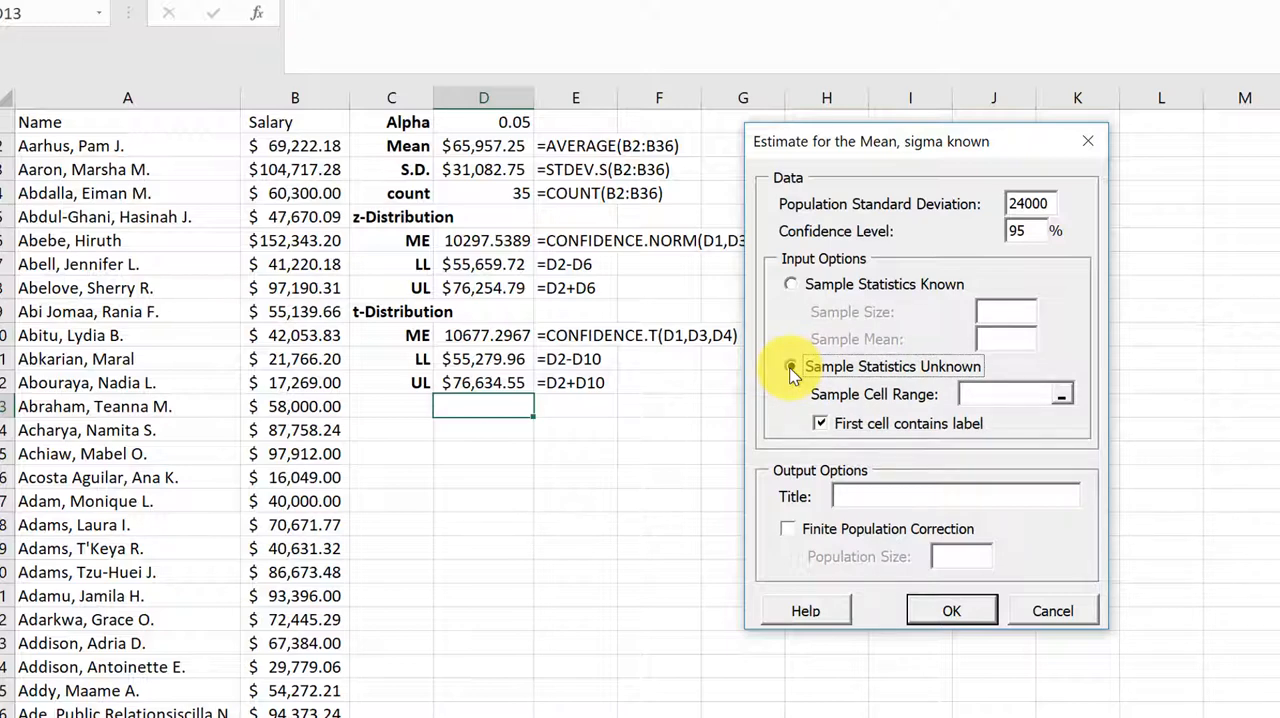
click(792, 366)
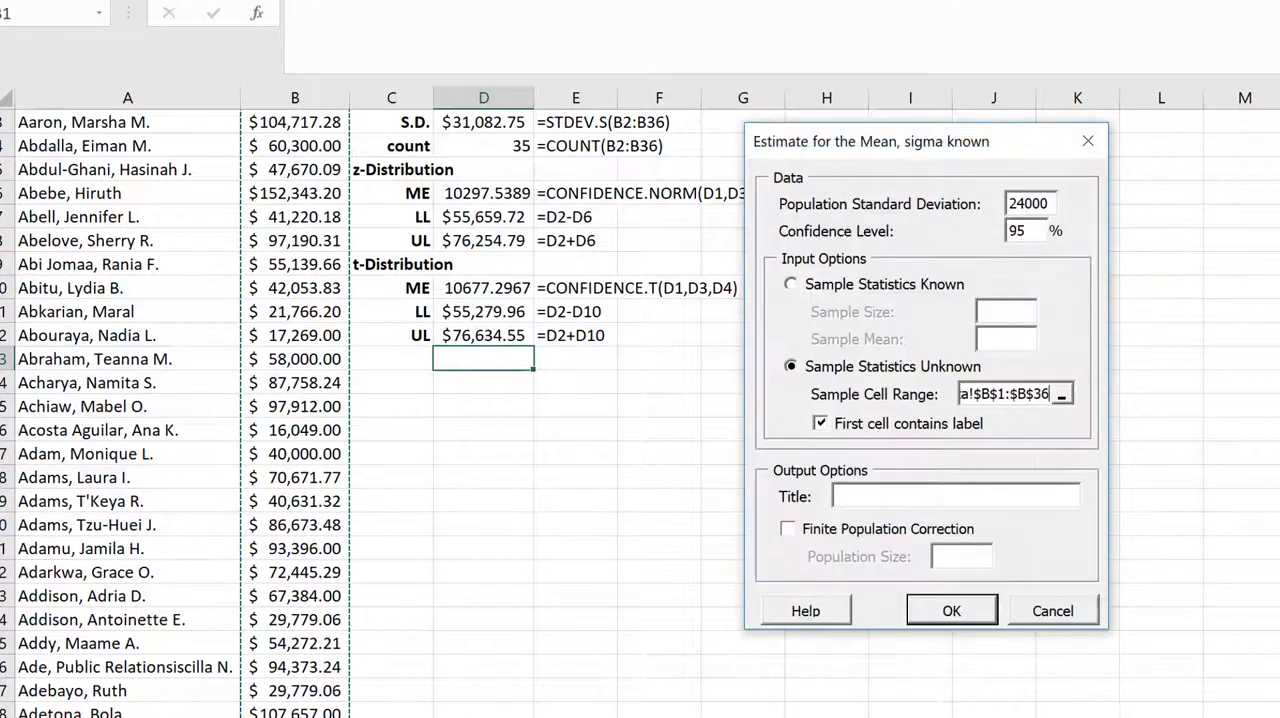
mouse_move(838, 658)
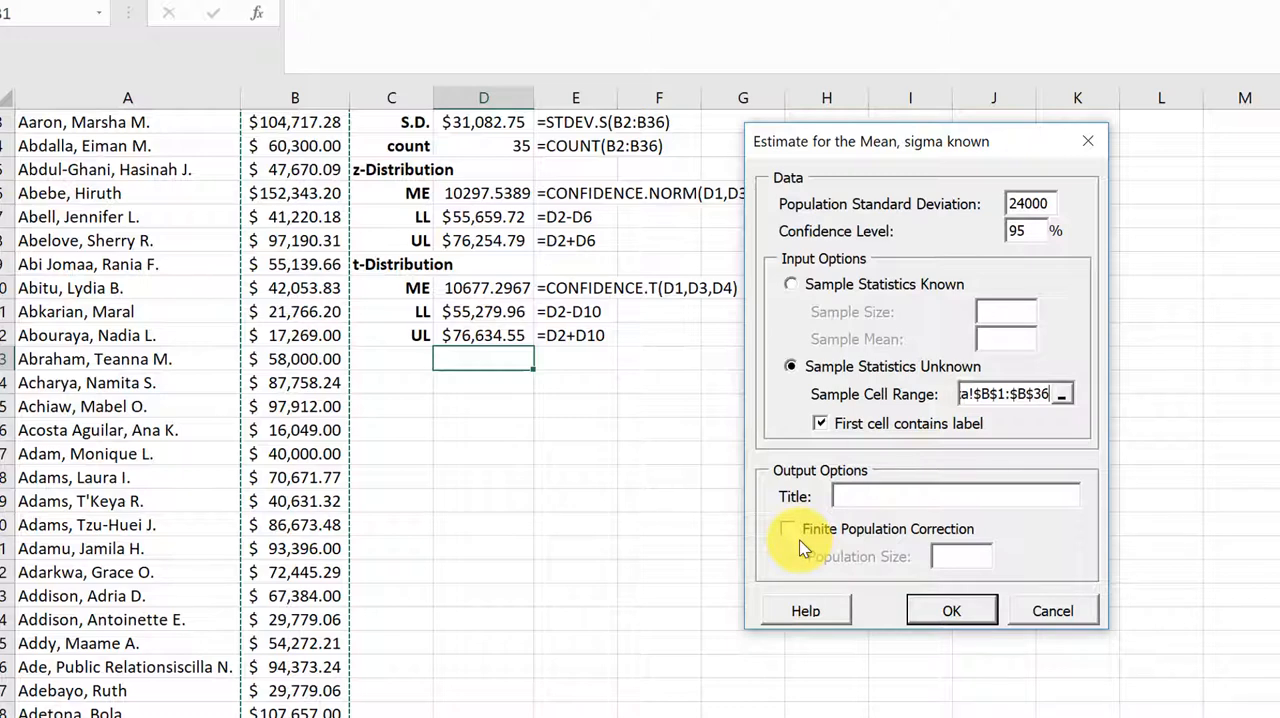
mouse_move(800, 540)
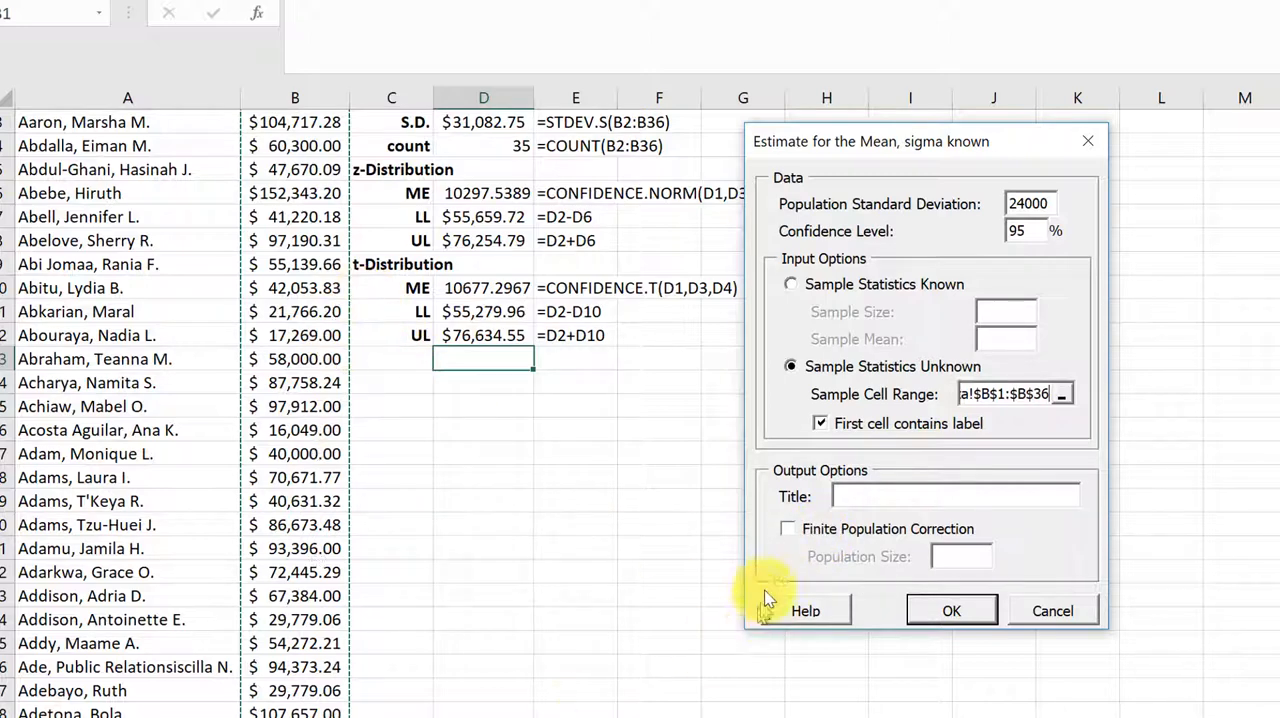
mouse_move(836, 570)
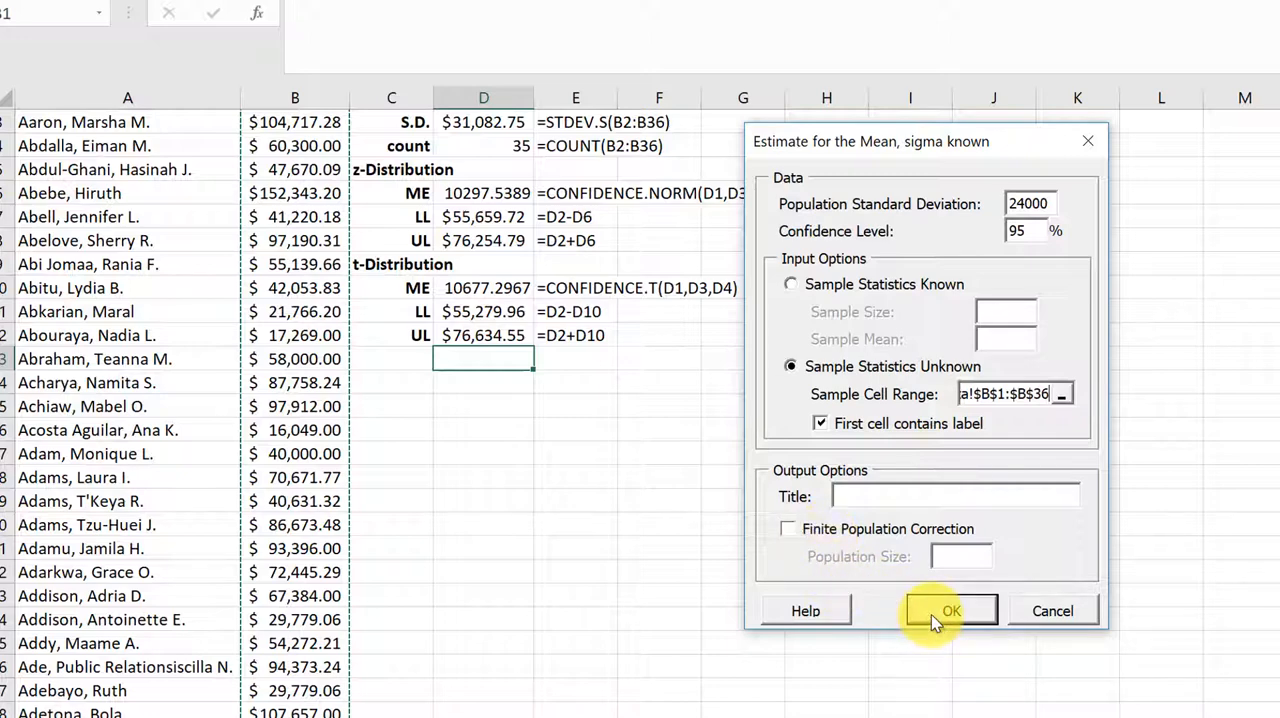
Generate the known-sigma estimate sheet (limits 58006.19 to 73908.32) and return to the salary sheet.
click(950, 612)
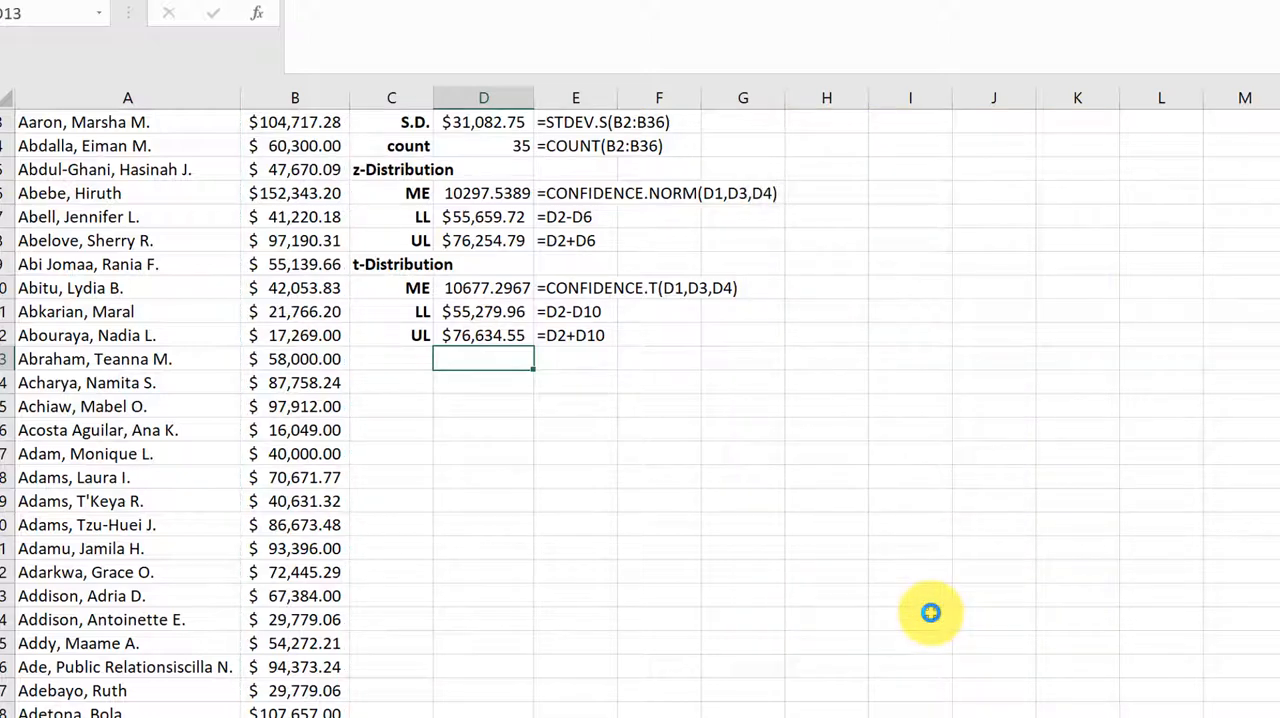
scroll(down, 3)
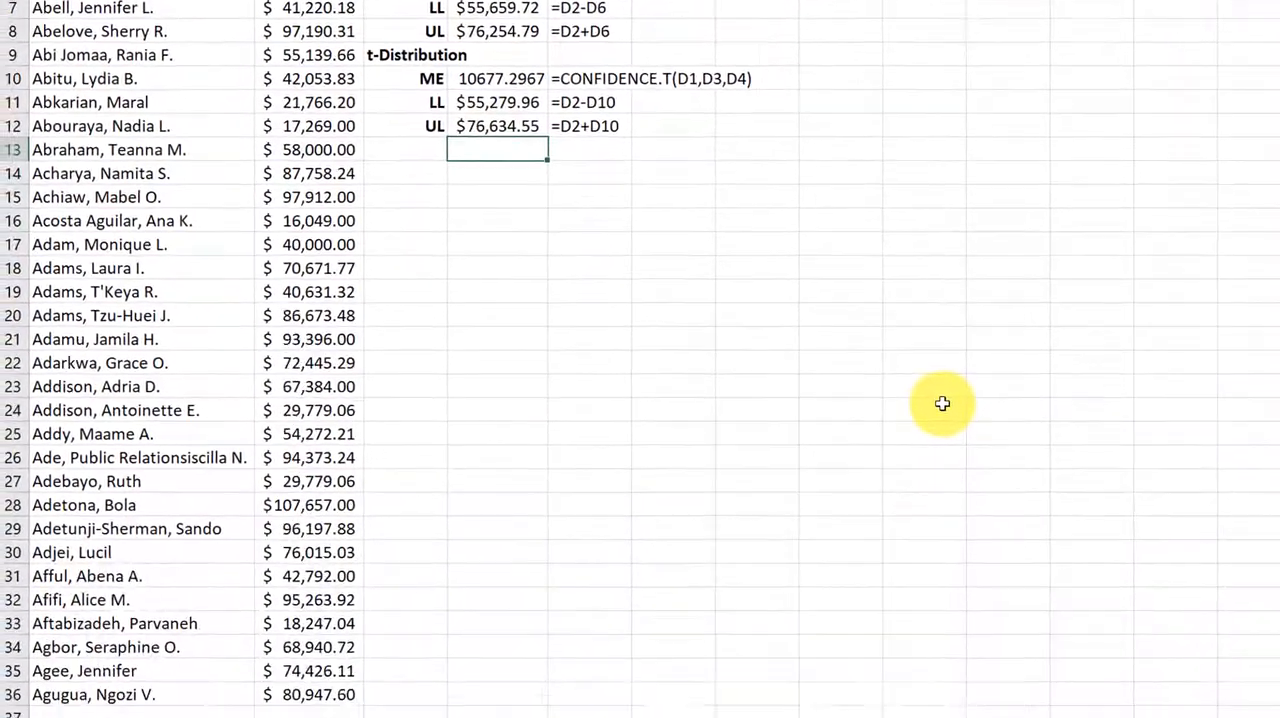
click(140, 684)
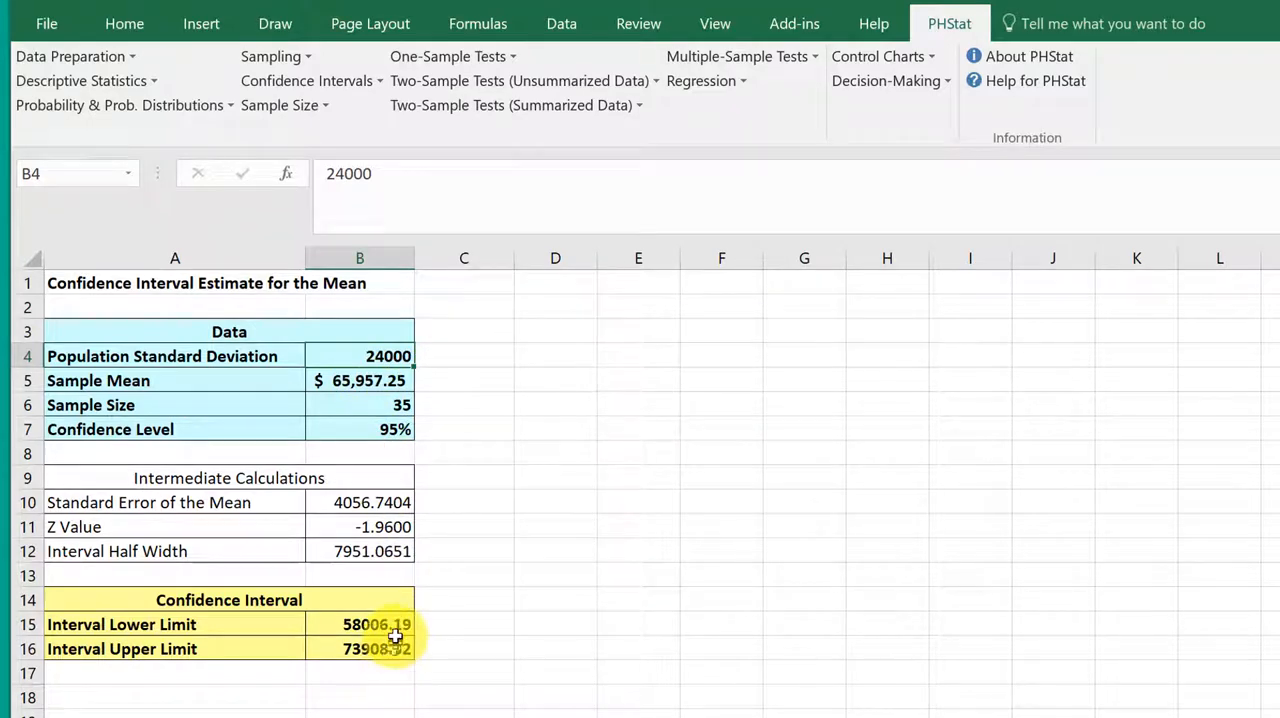
mouse_move(386, 652)
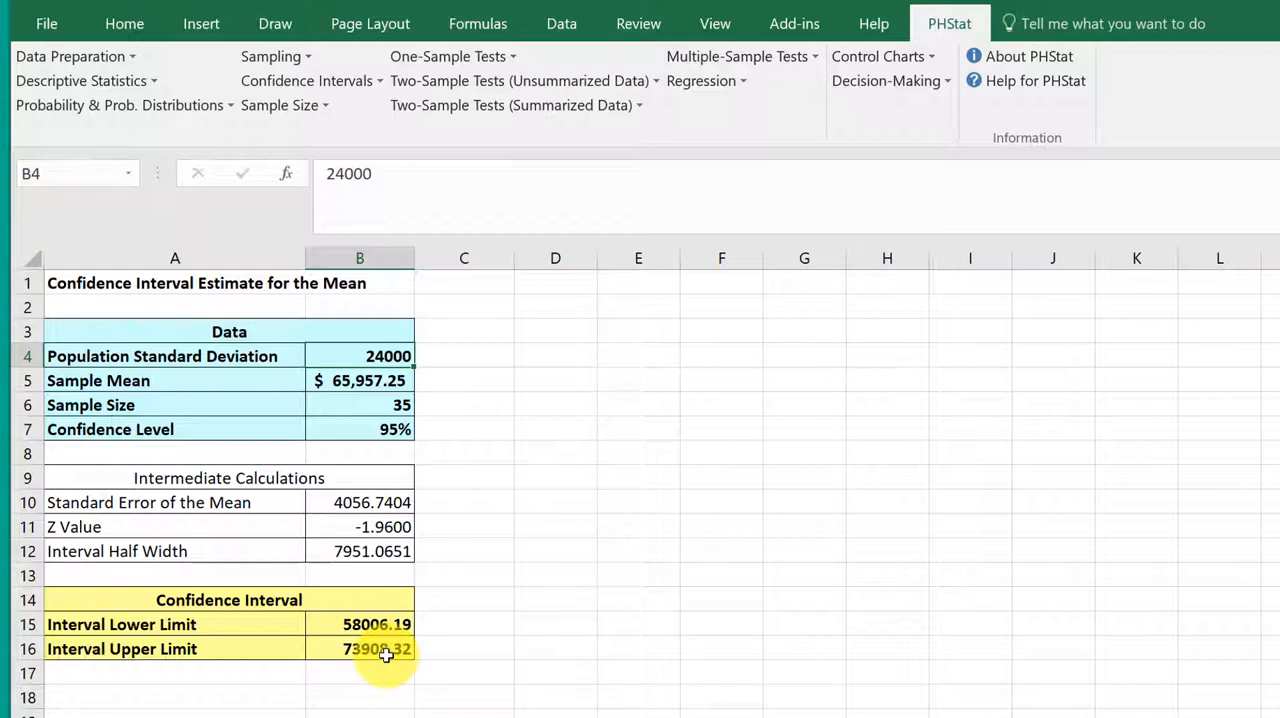
mouse_move(302, 304)
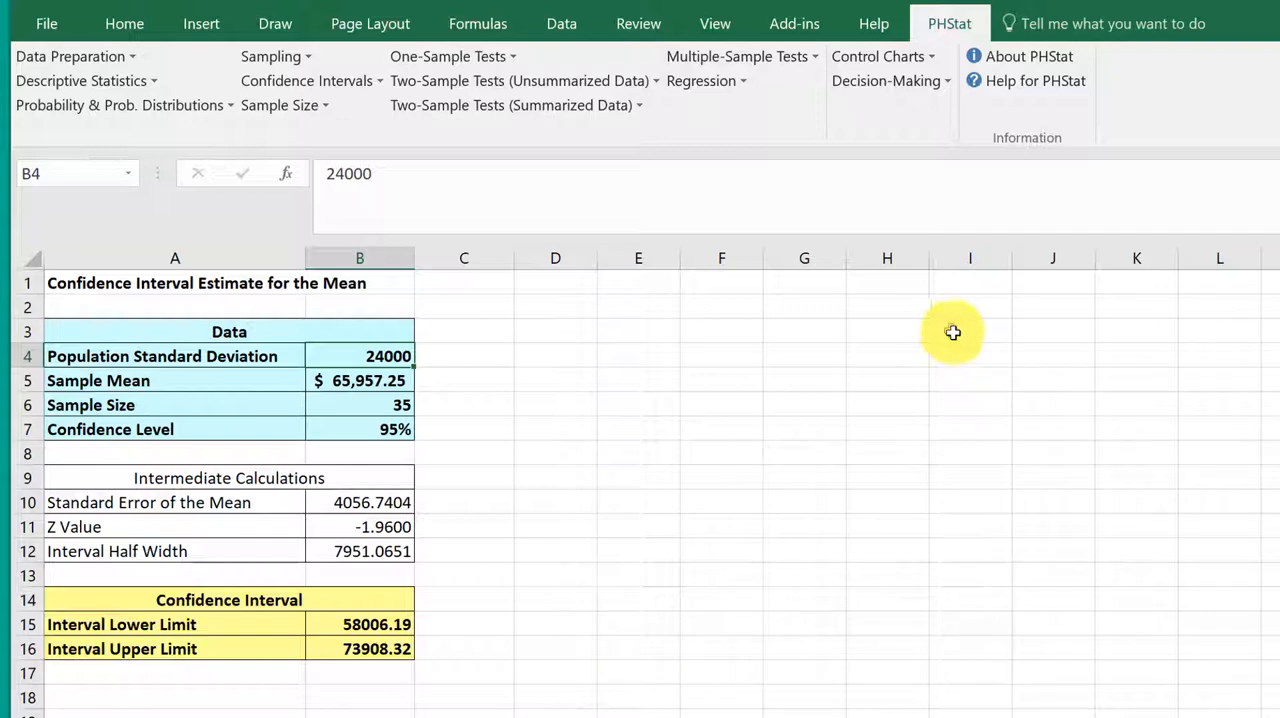
mouse_move(380, 138)
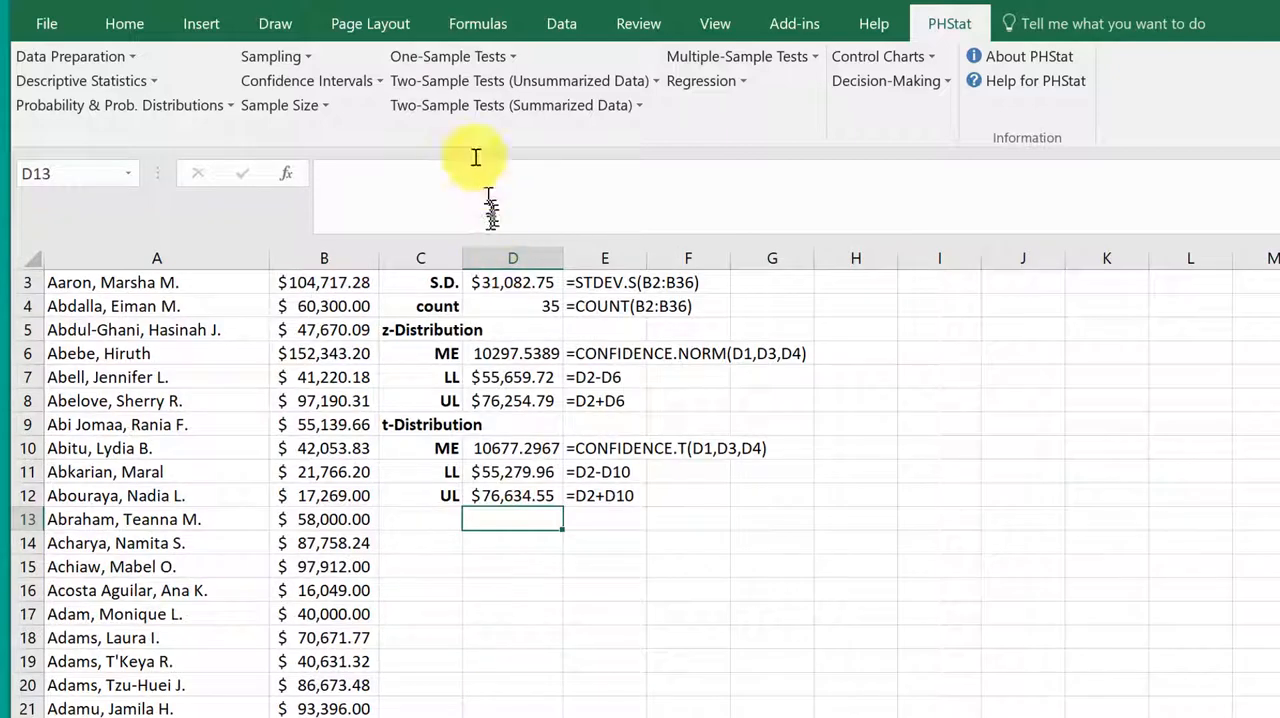
Run Estimate for the Mean, sigma unknown, on range B1:B36, giving limits 55279.96 to 76634.55.
click(306, 80)
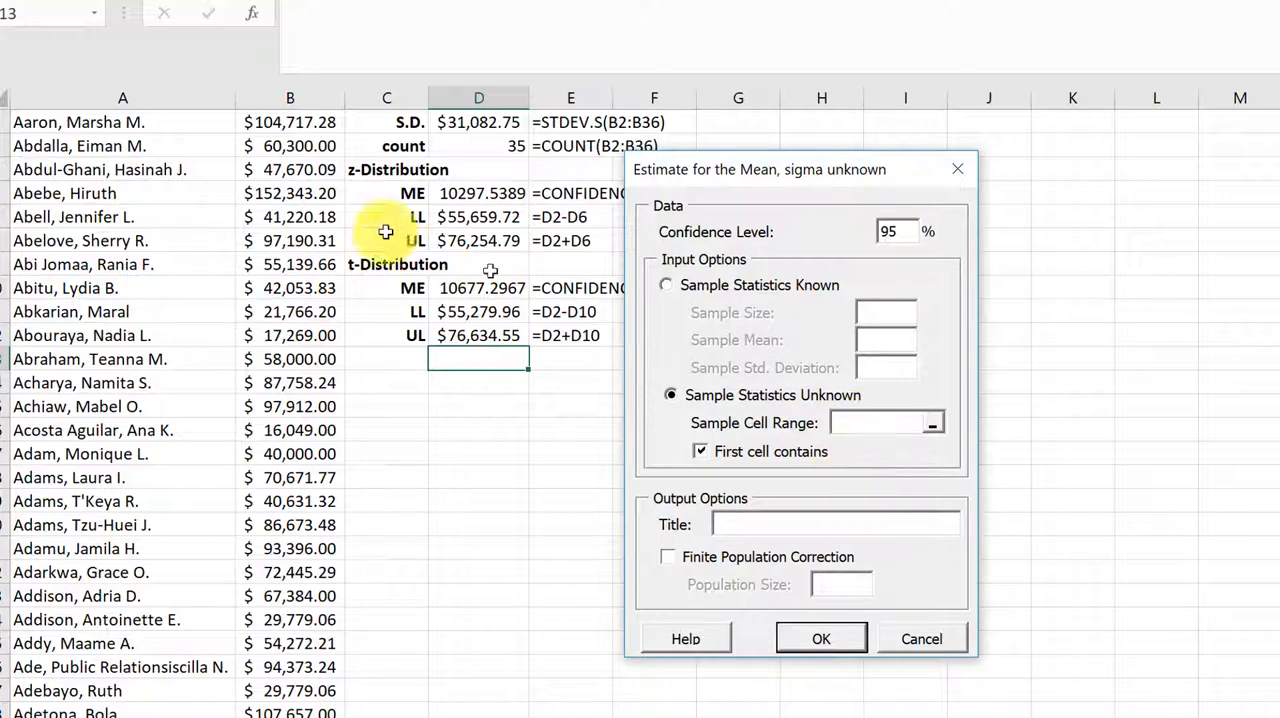
click(932, 422)
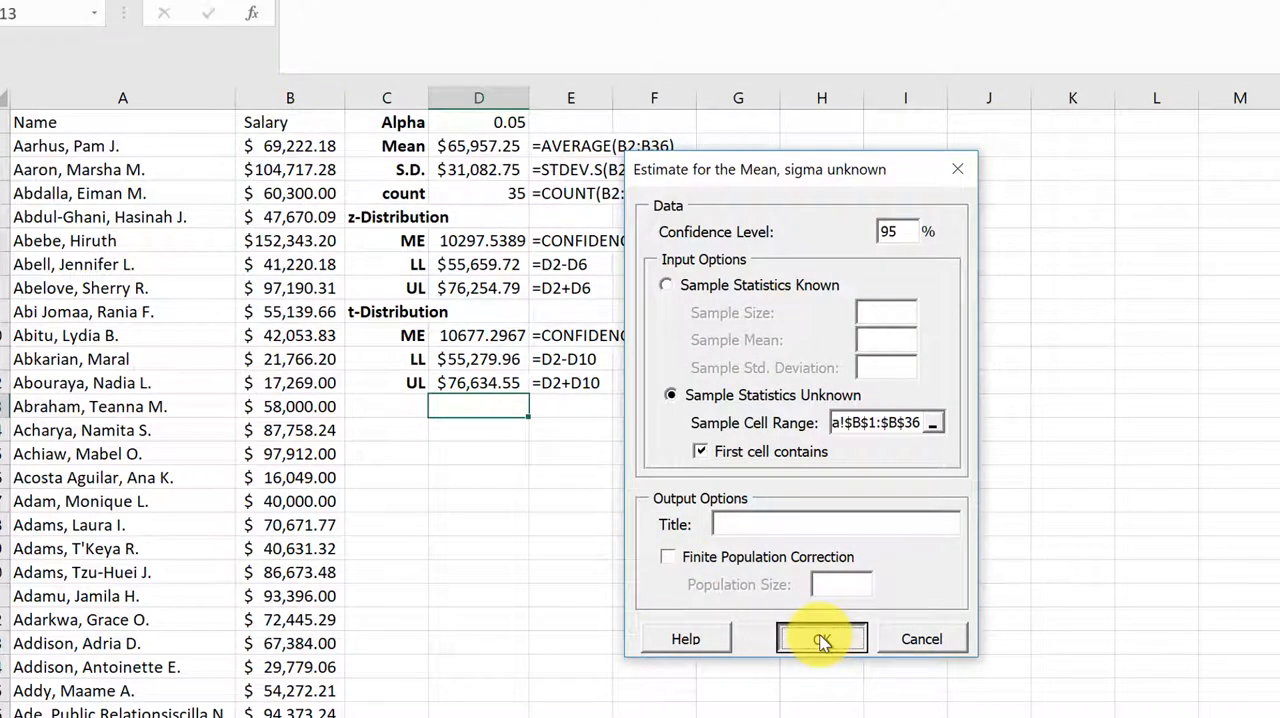
click(820, 640)
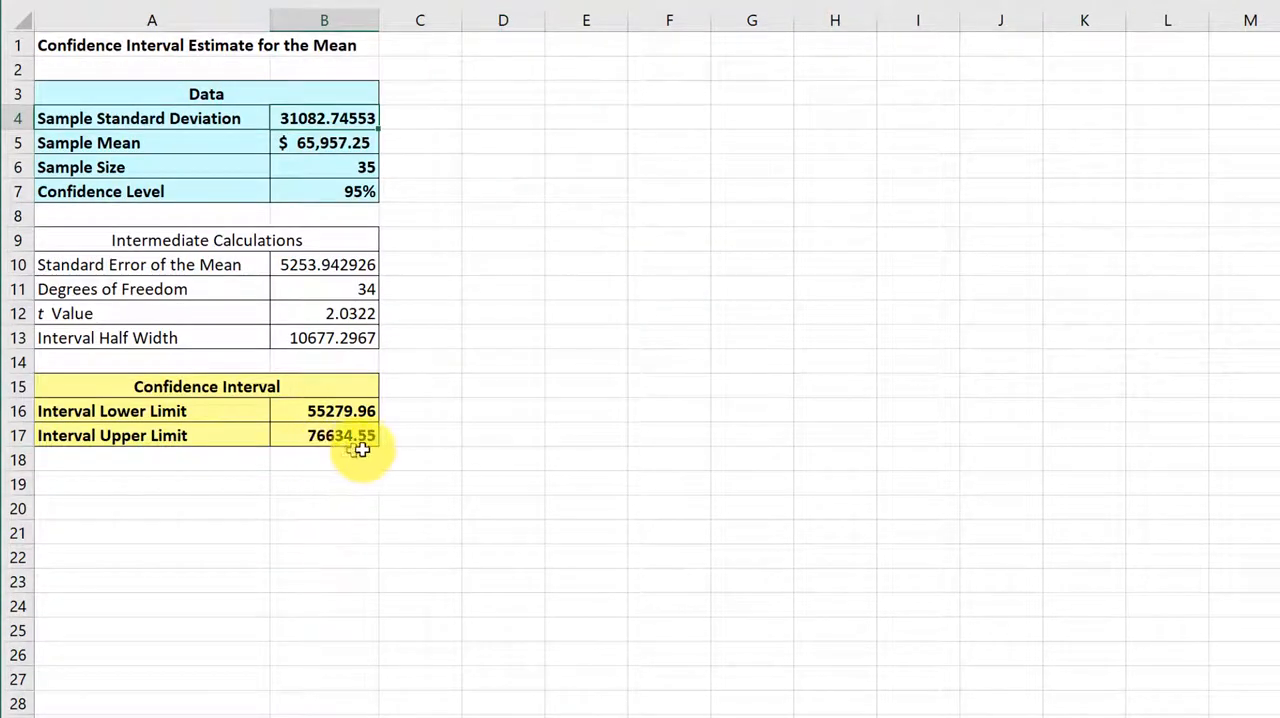
mouse_move(528, 404)
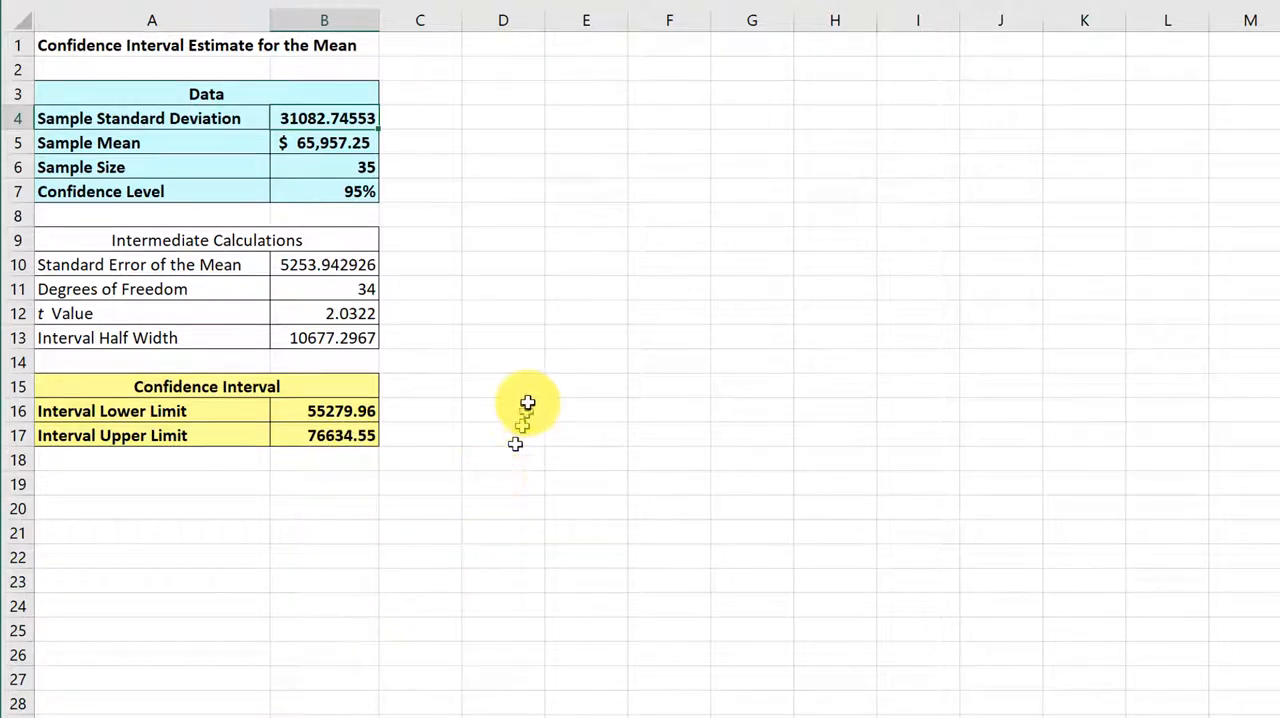
mouse_move(636, 444)
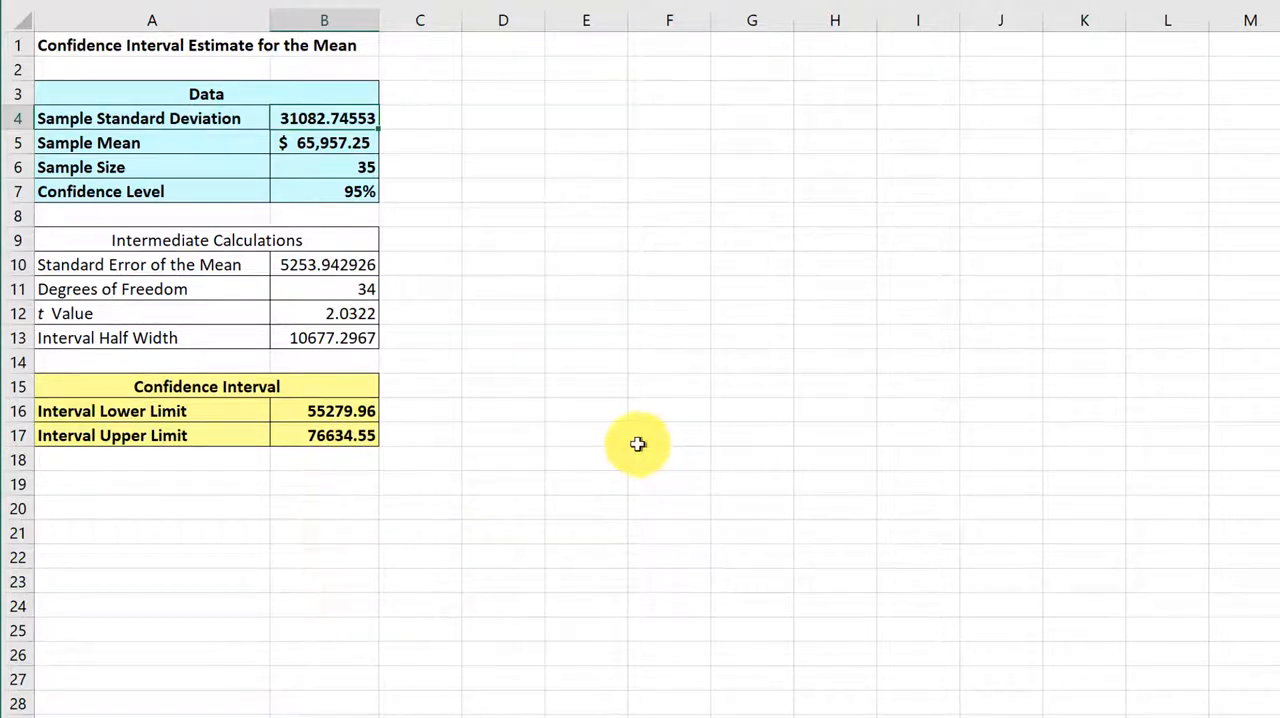